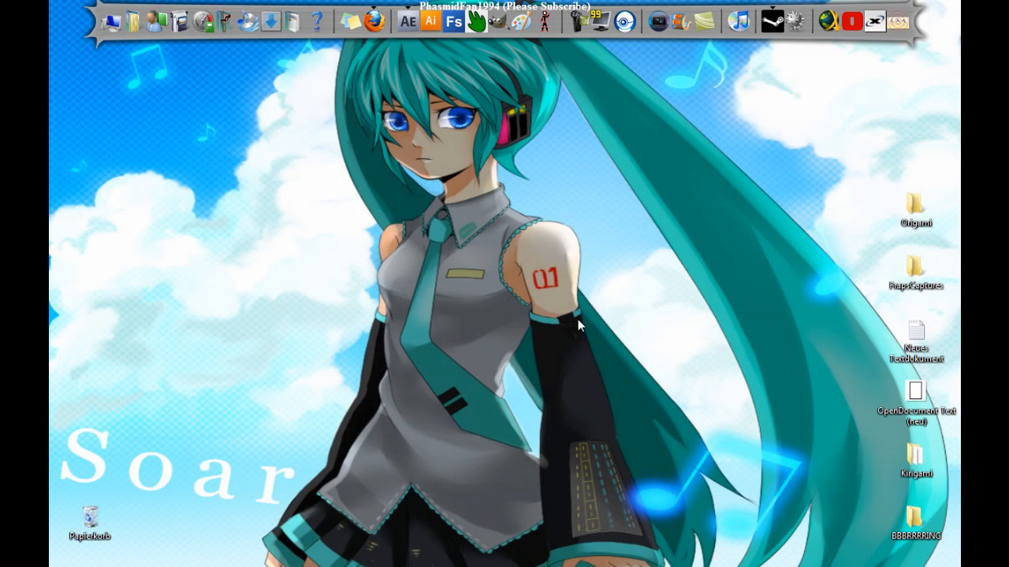
mouse_move(600, 298)
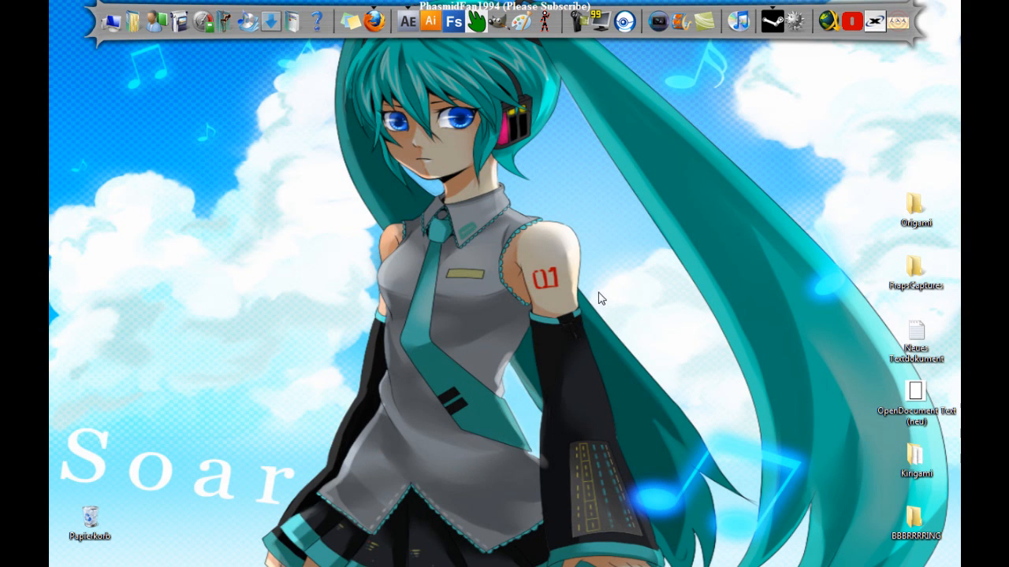
mouse_move(412, 278)
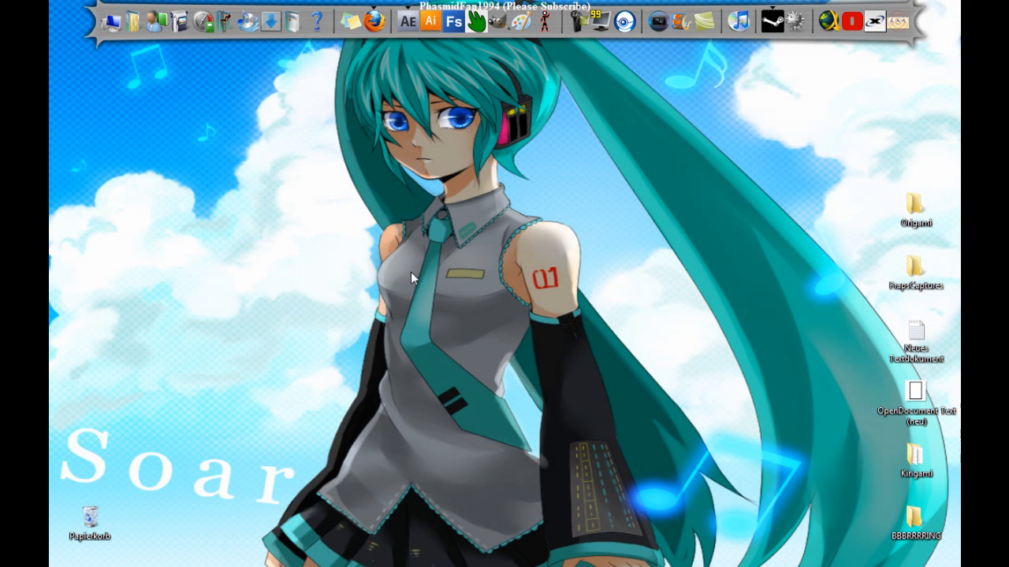
mouse_move(344, 332)
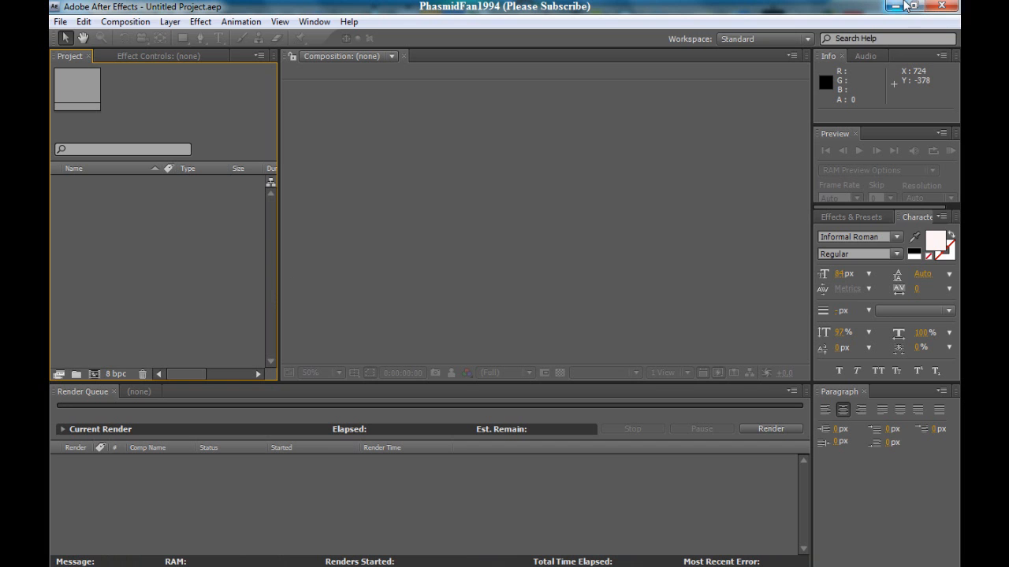
Minimize After Effects and launch GIMP 2.6 in English from the command prompt
click(903, 5)
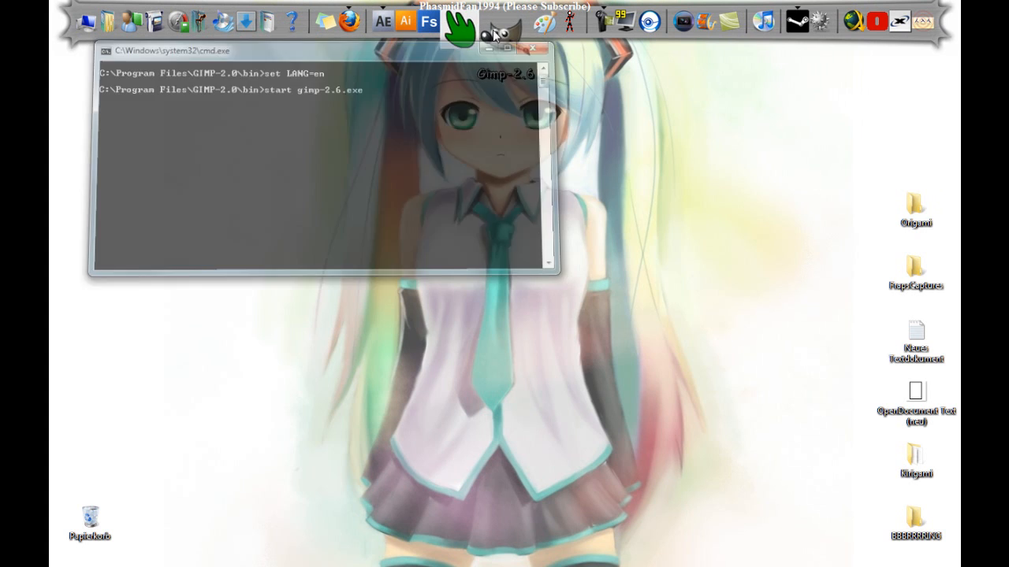
click(535, 49)
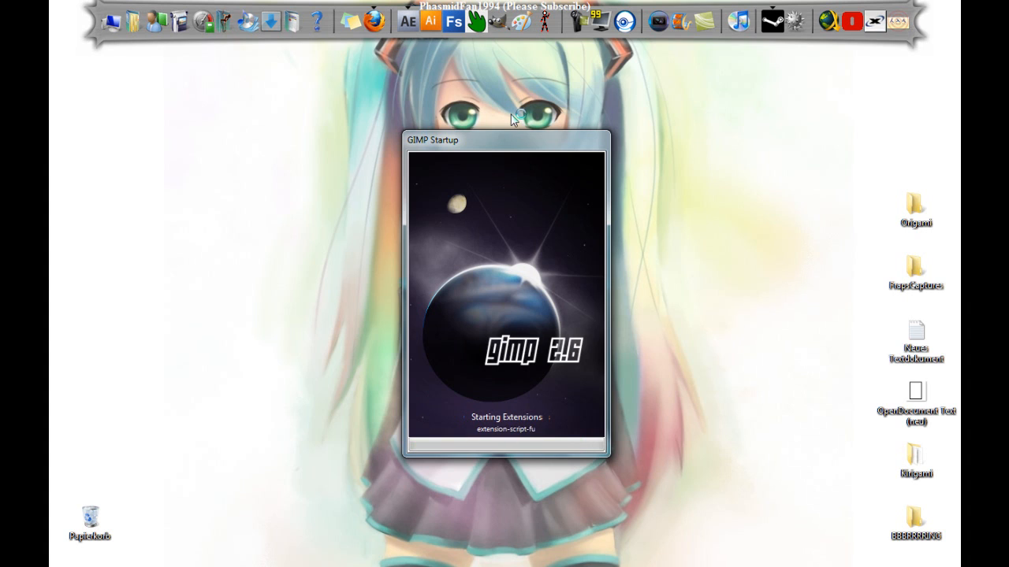
mouse_move(609, 157)
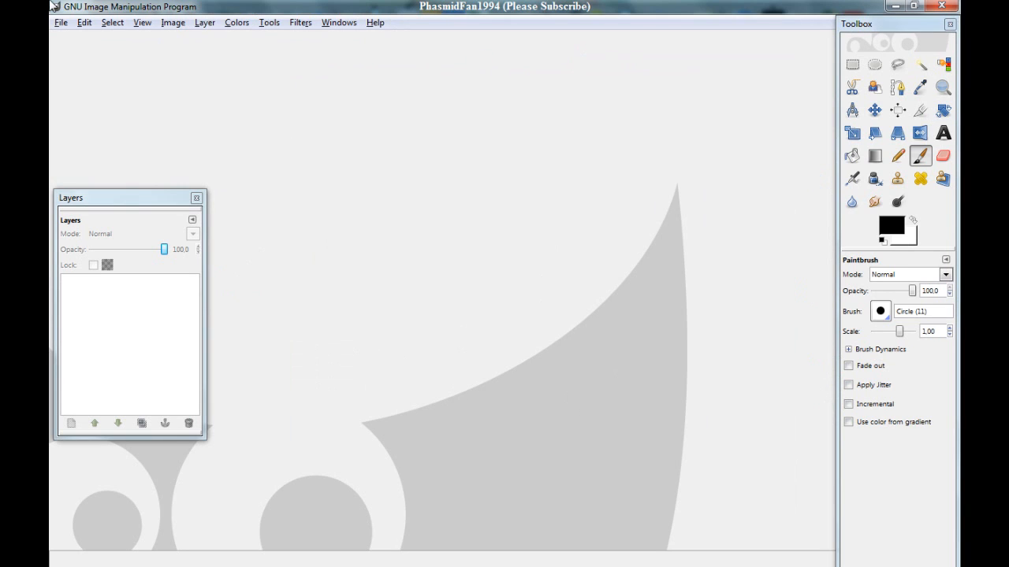
Create a 600×600 image, bucket-fill it pale pink ffafaf, and set foreground to c5cdff
click(55, 21)
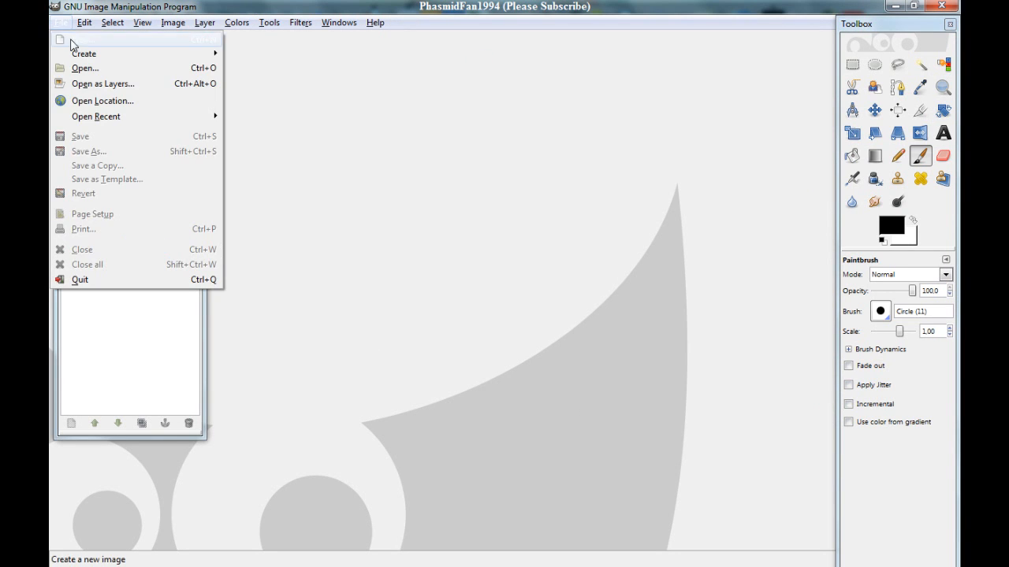
click(65, 40)
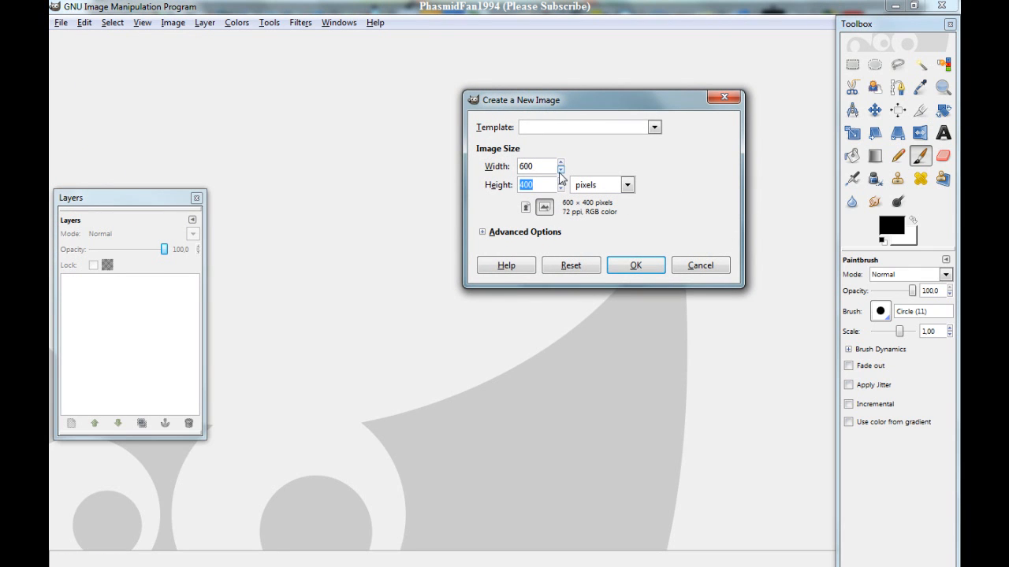
click(636, 264)
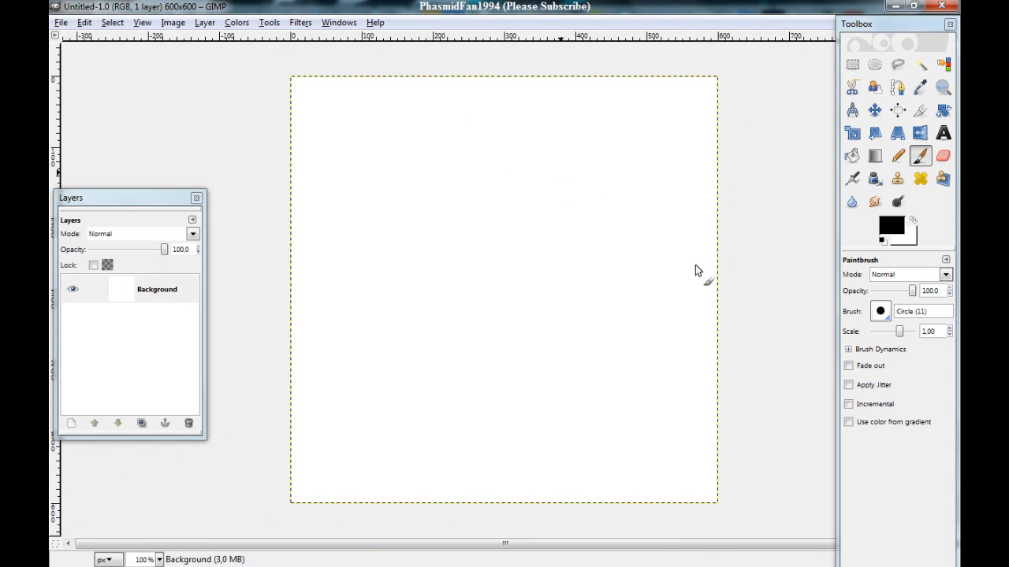
mouse_move(835, 156)
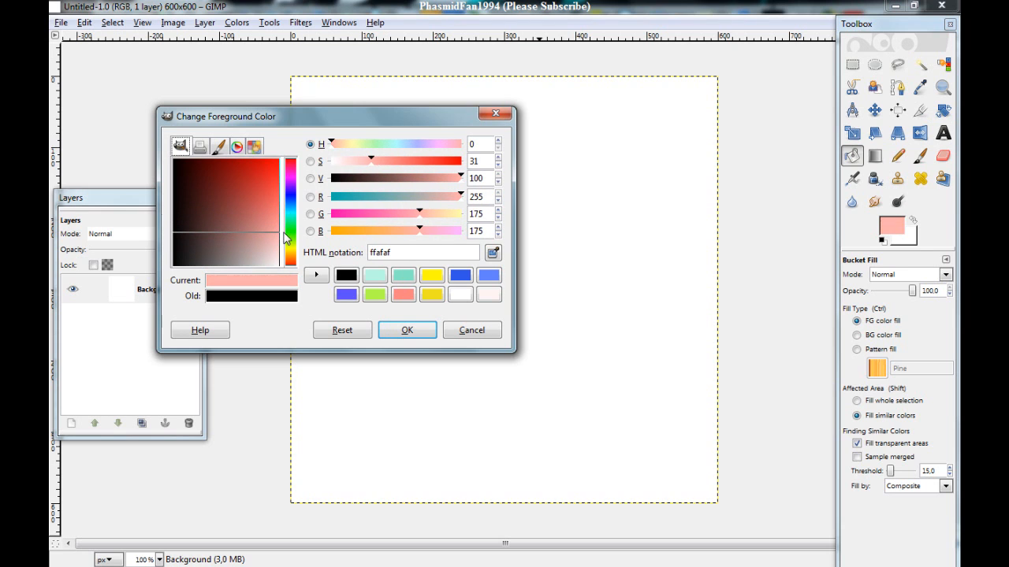
click(406, 330)
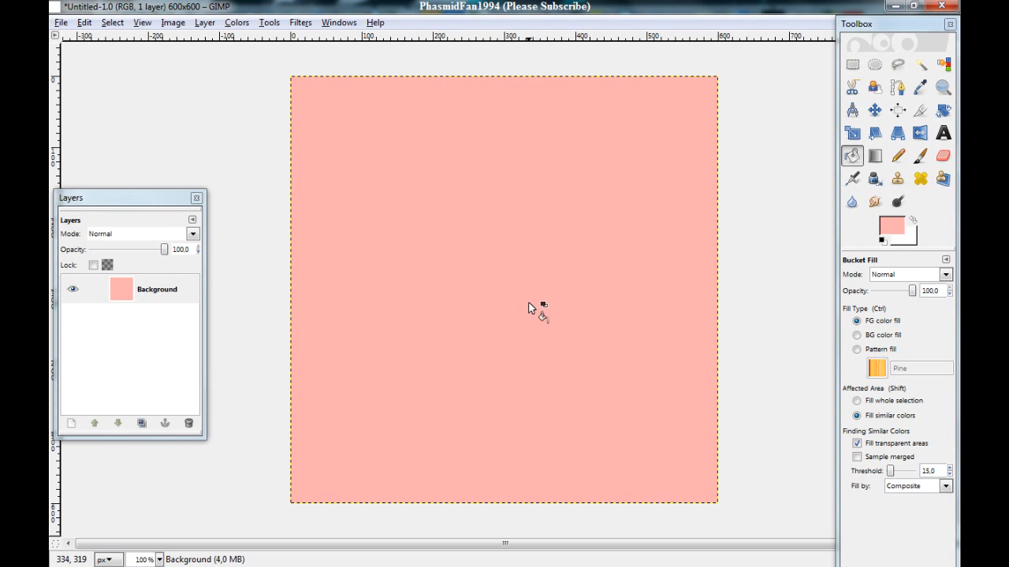
mouse_move(650, 122)
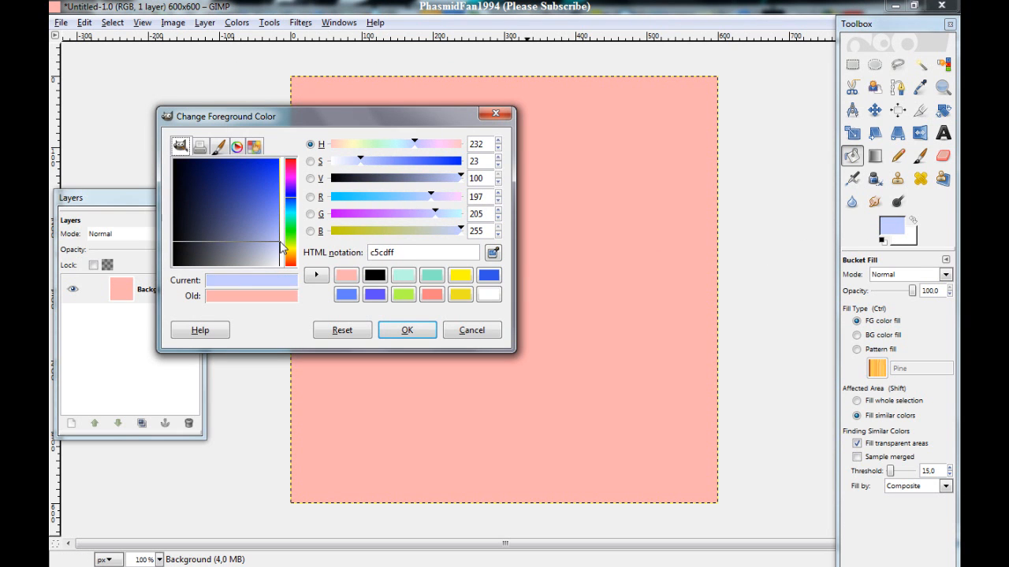
click(407, 329)
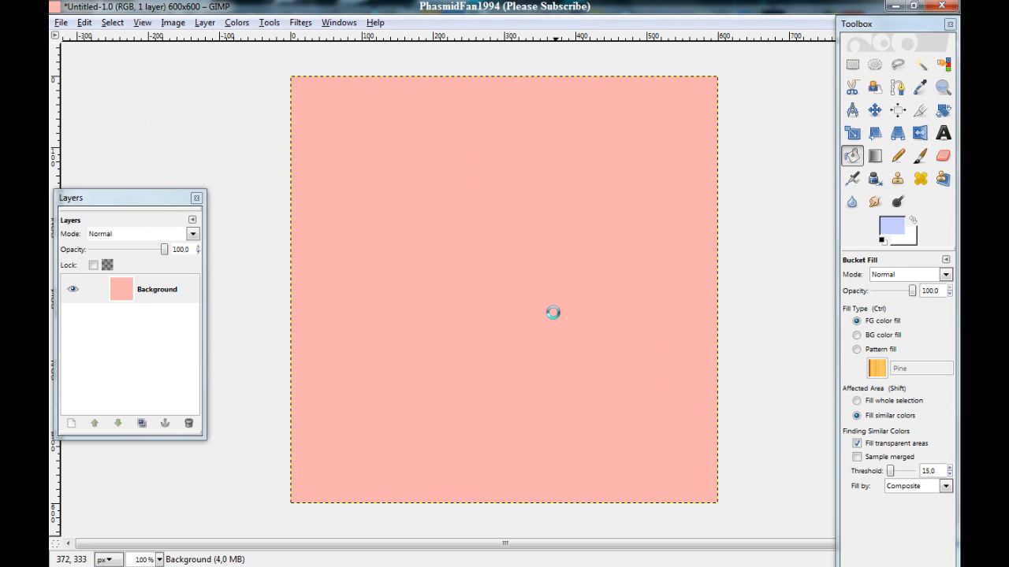
Save the light-blue canvas as Untitled.bmp on the Desktop, confirming the BMP options
click(52, 21)
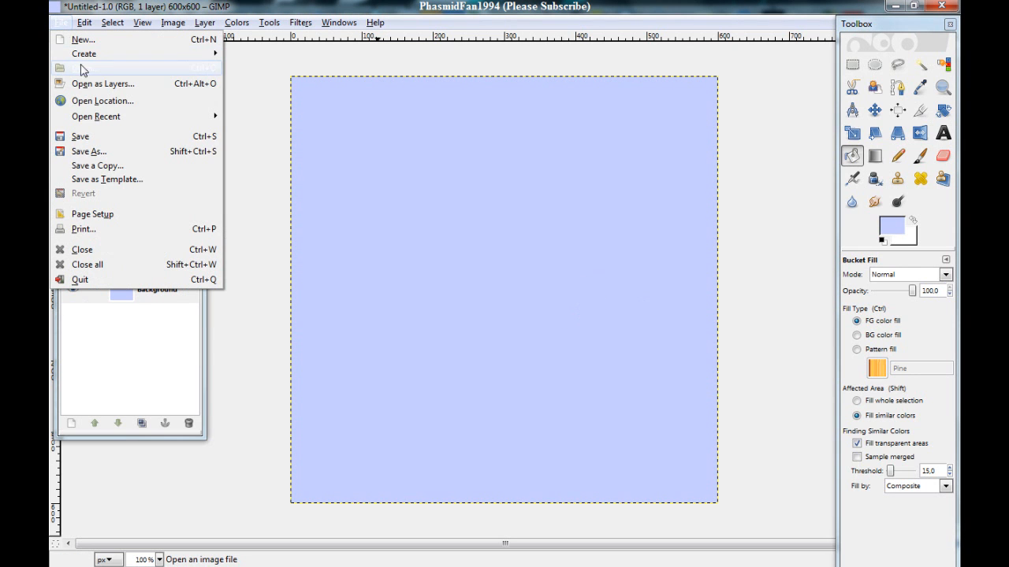
click(88, 151)
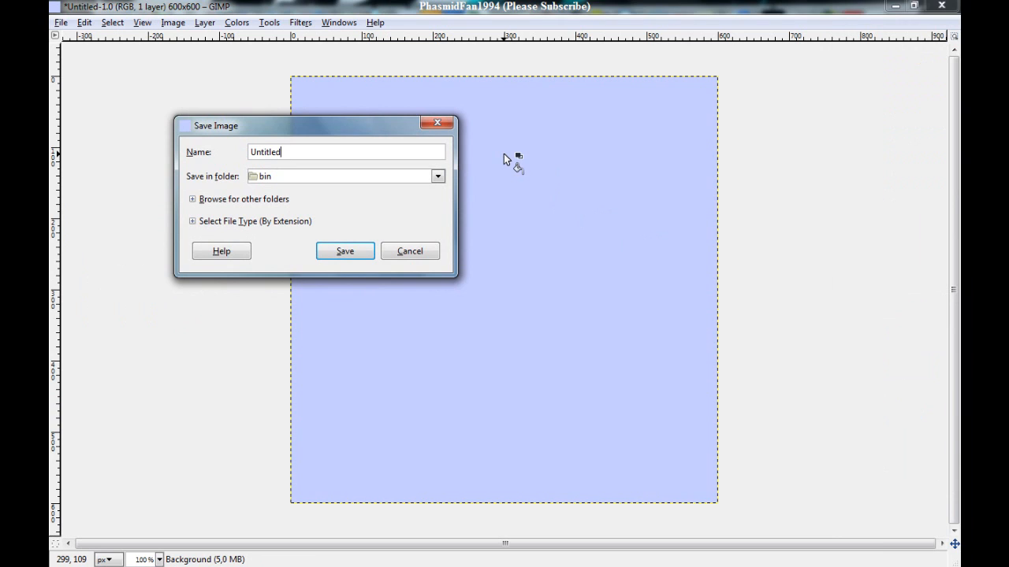
text(.bmp)
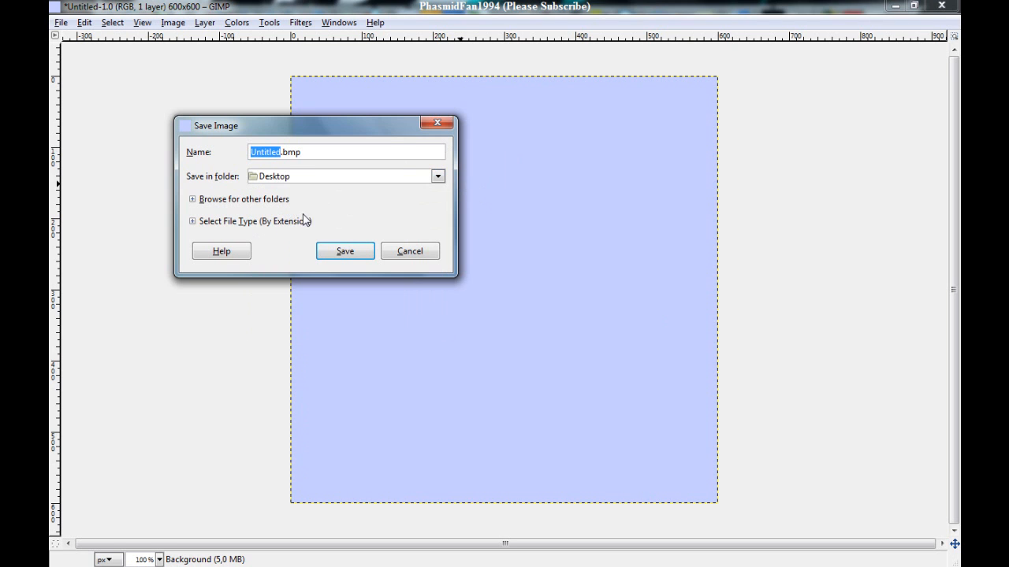
click(344, 251)
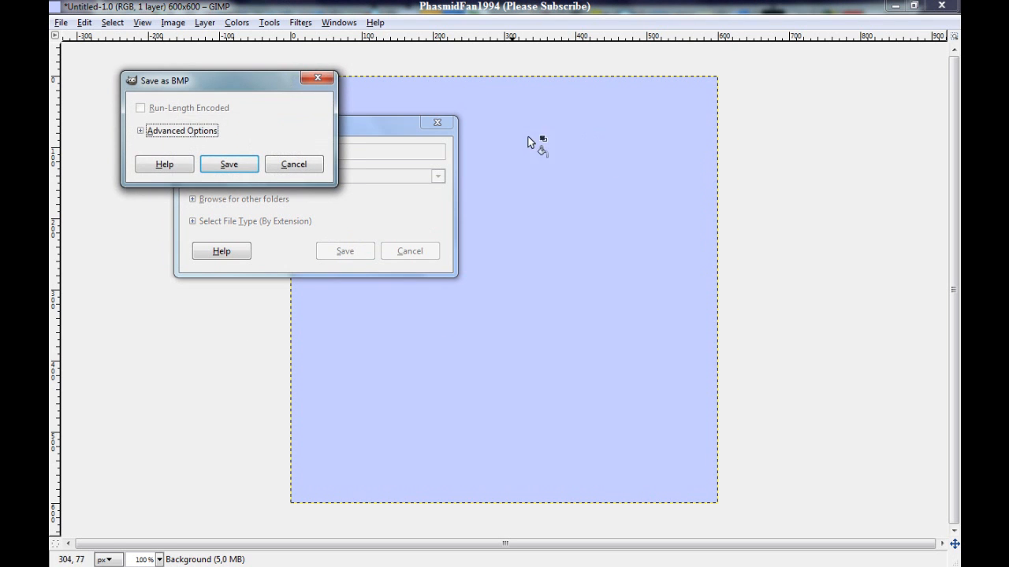
click(229, 164)
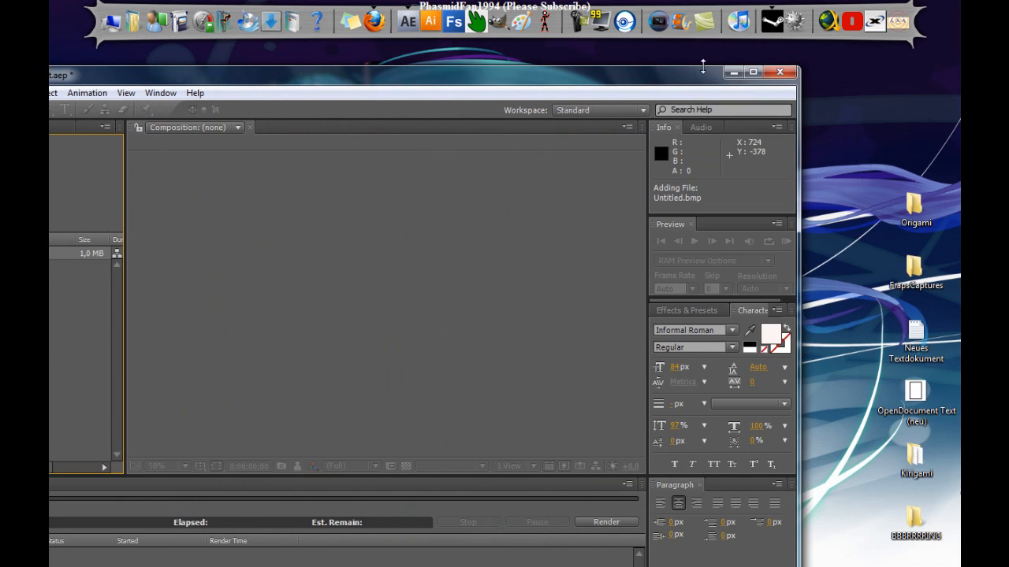
Create Comp 1 at 1280×800 for 15 seconds and add a full-size Black Solid 1
click(126, 21)
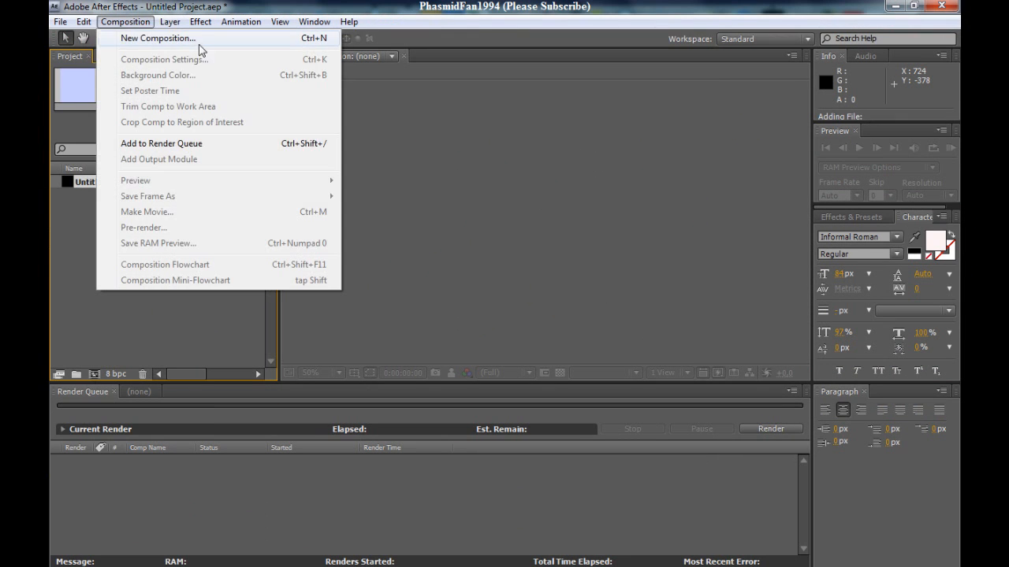
click(158, 38)
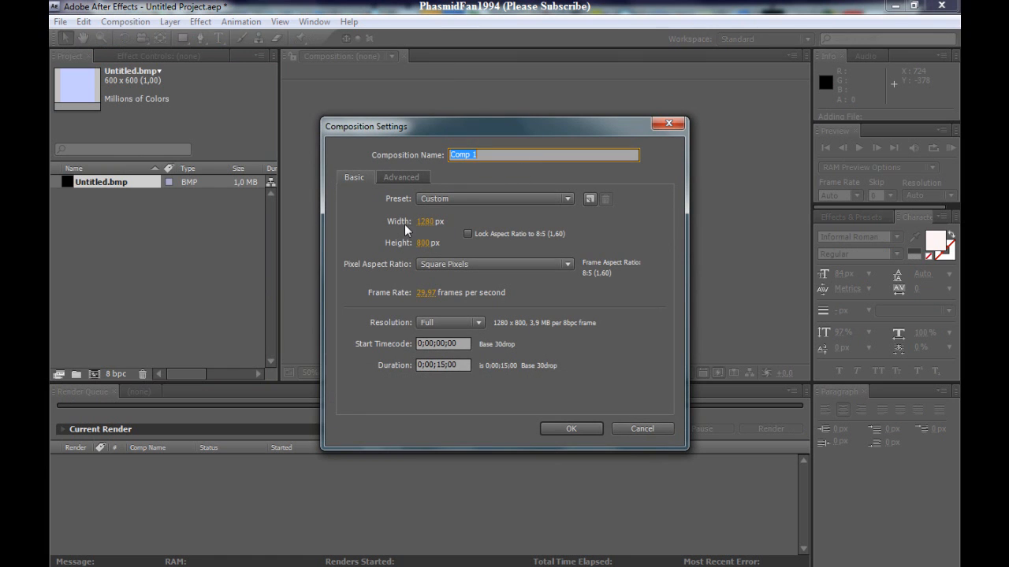
mouse_move(559, 440)
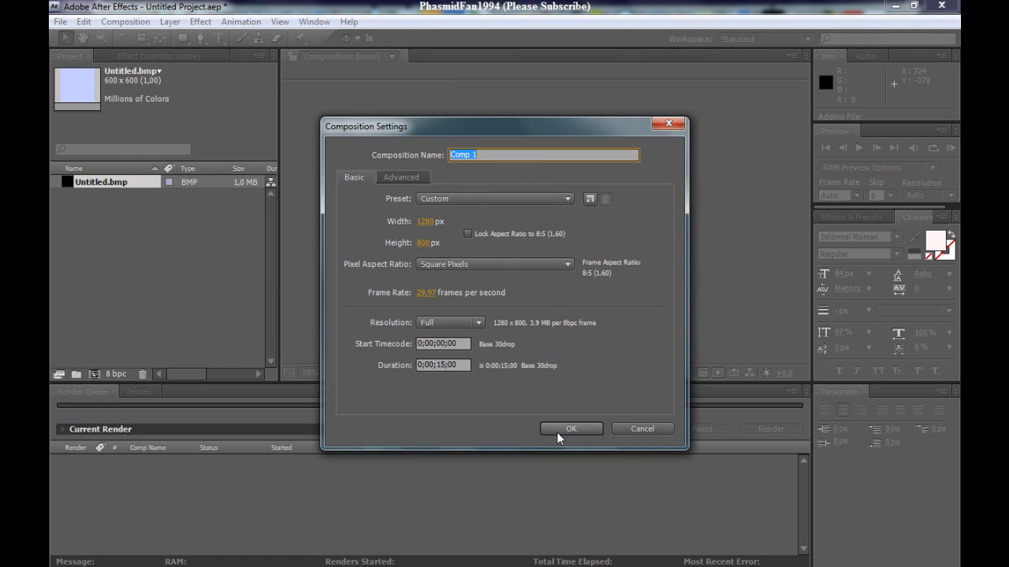
click(571, 429)
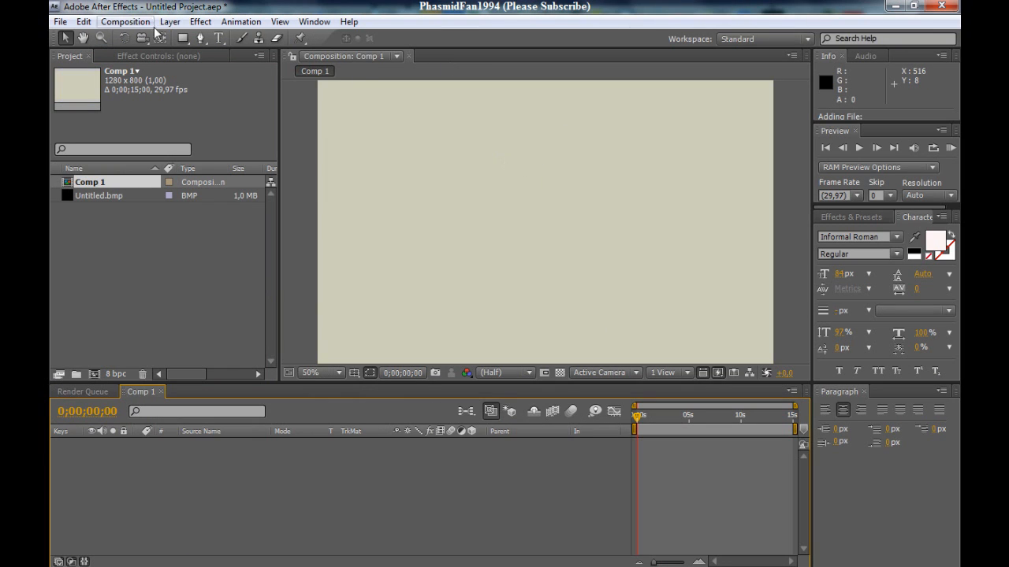
click(170, 21)
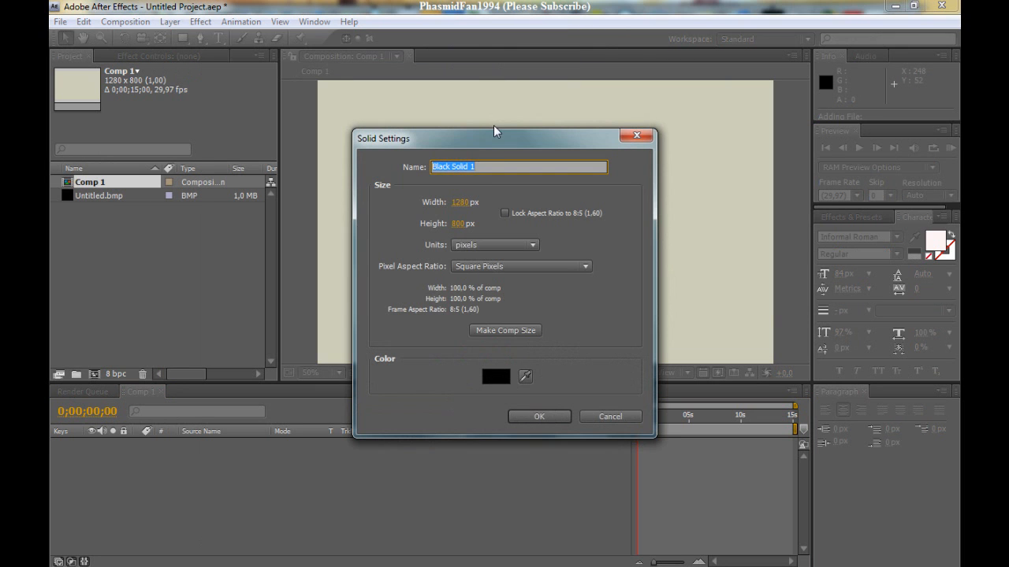
click(539, 416)
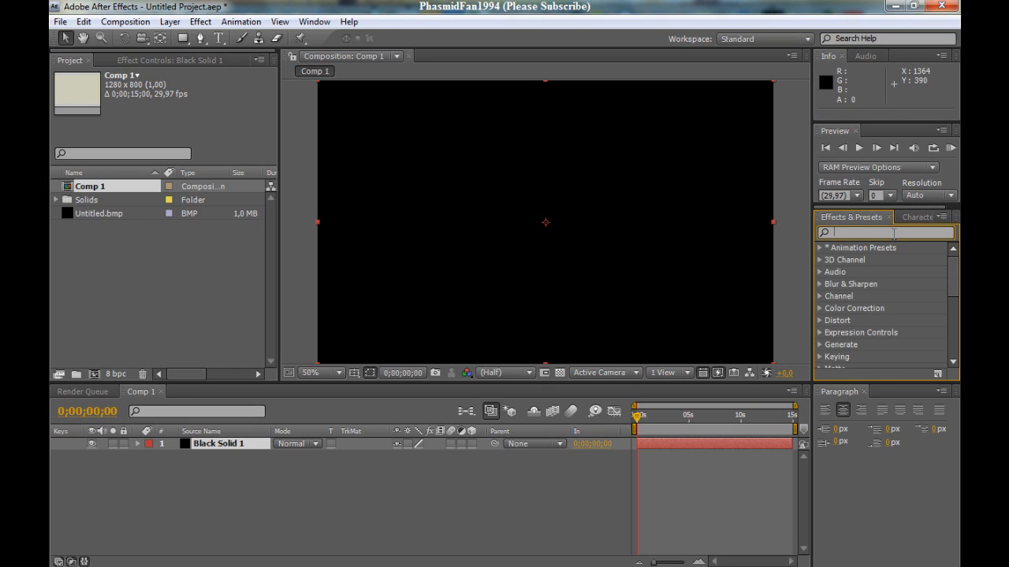
Apply Ramp to the black solid with Radial Ramp shape and start color 460000
text(ramp)
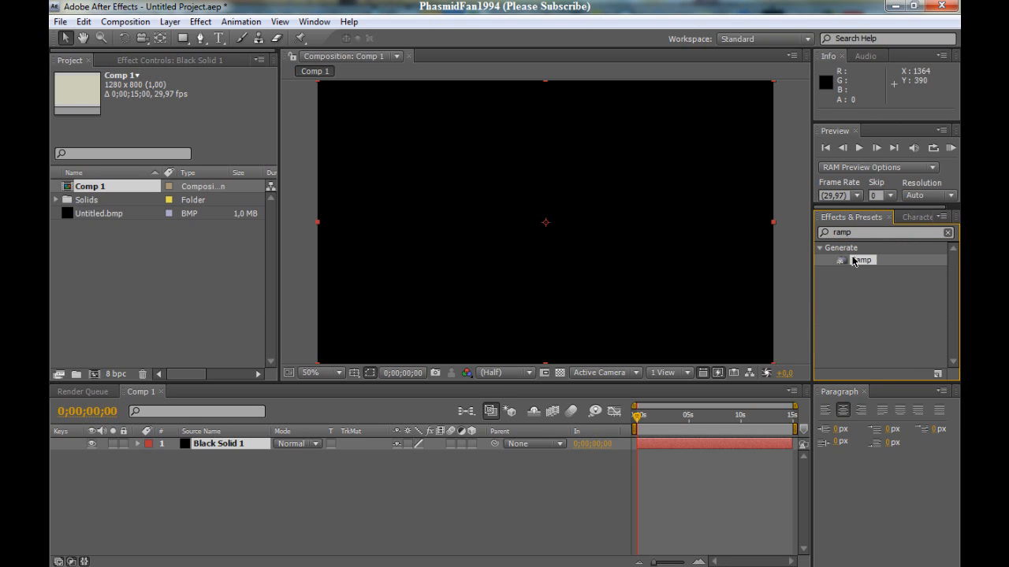
double_click(859, 260)
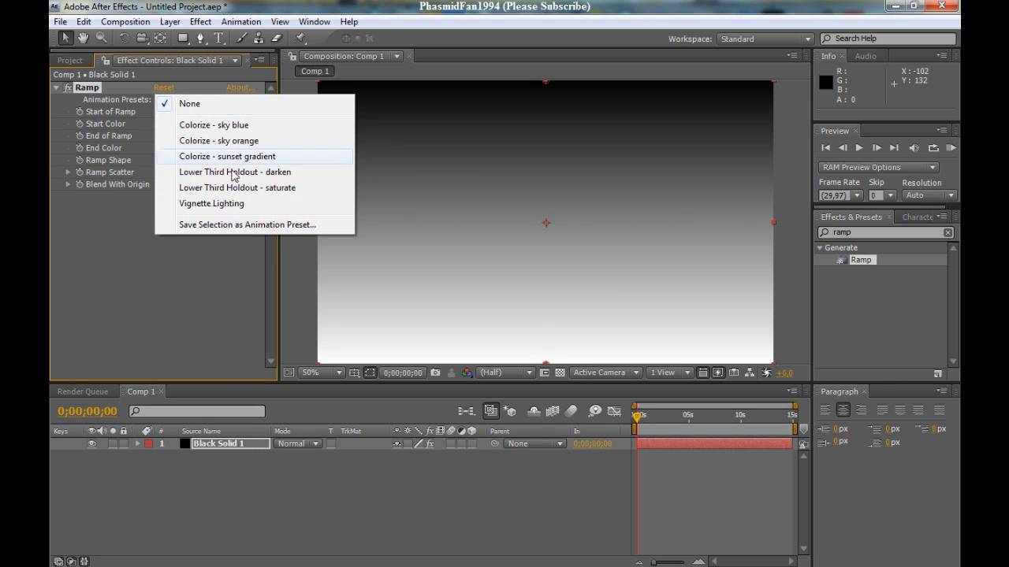
click(211, 203)
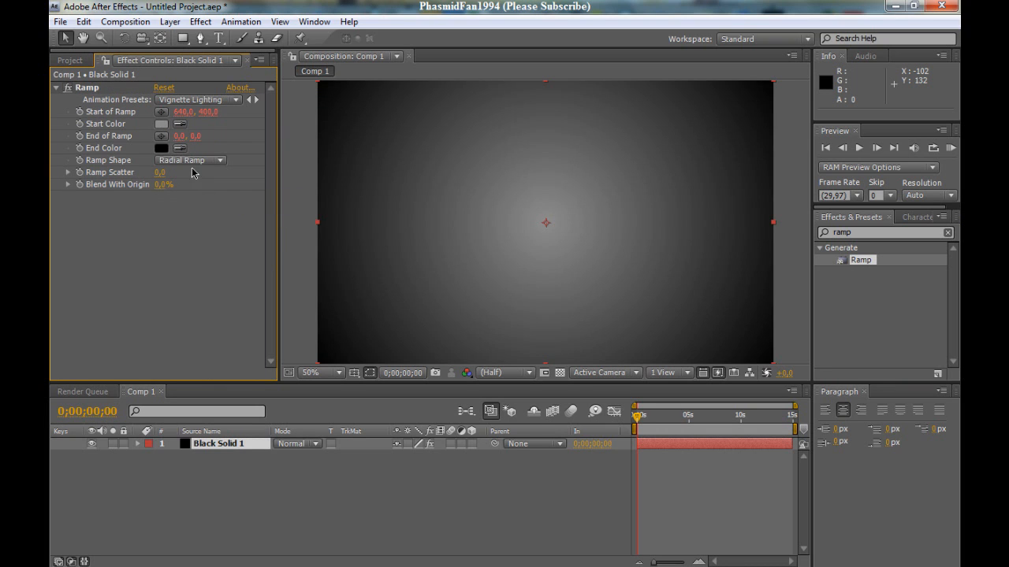
click(162, 124)
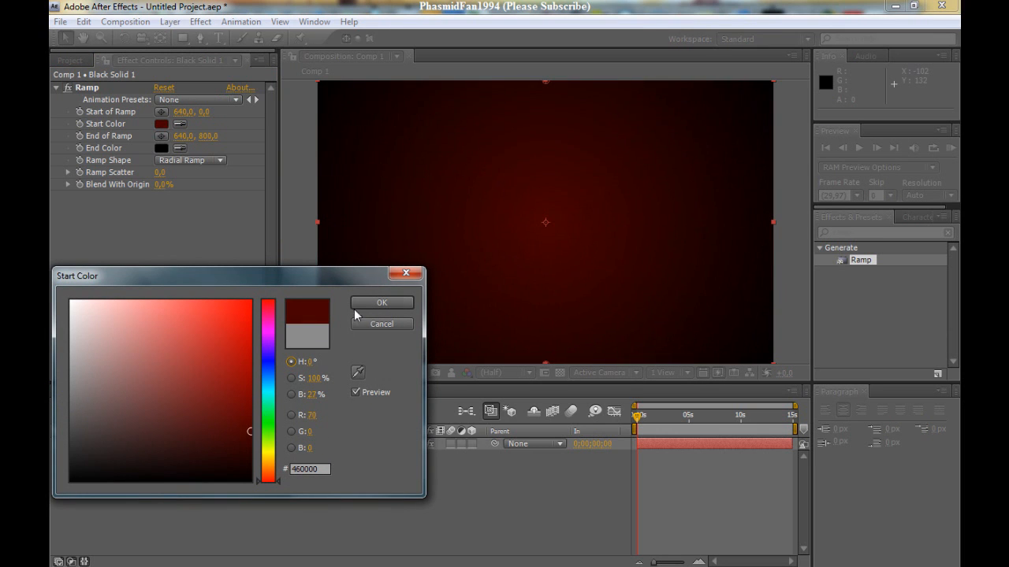
click(381, 303)
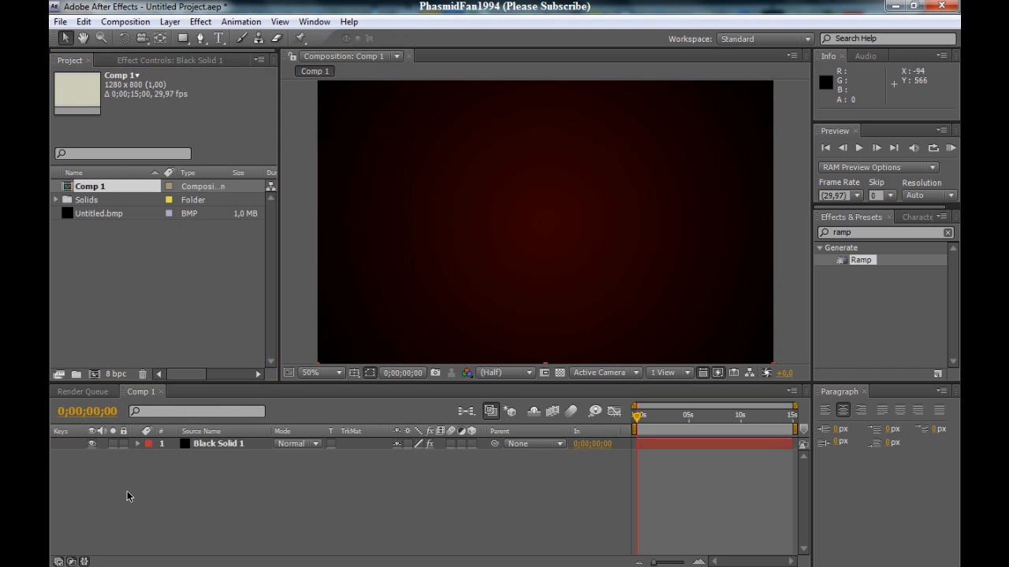
Add Camera 1 using the 35mm preset, then add a Null 1 layer
click(168, 22)
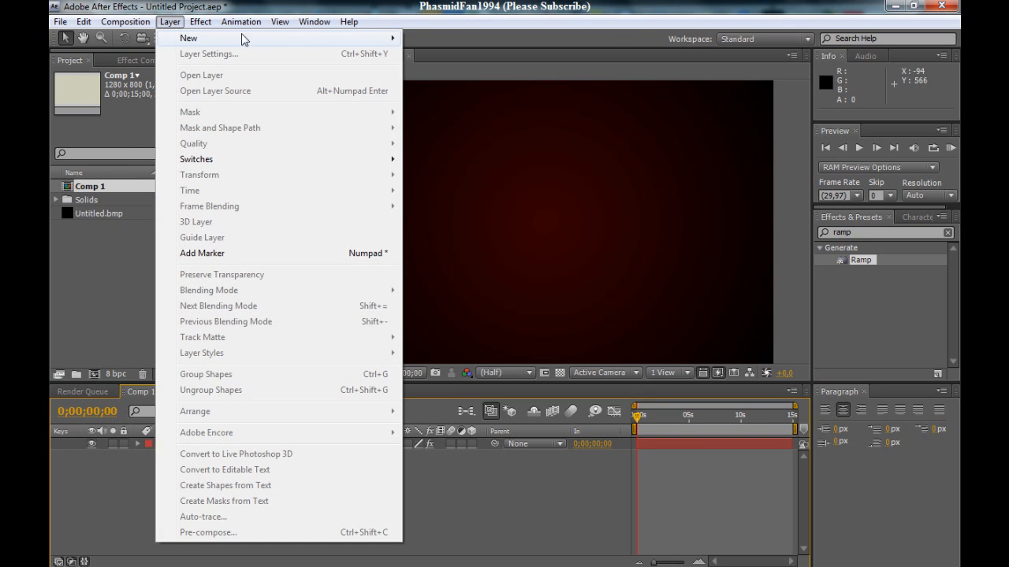
click(187, 38)
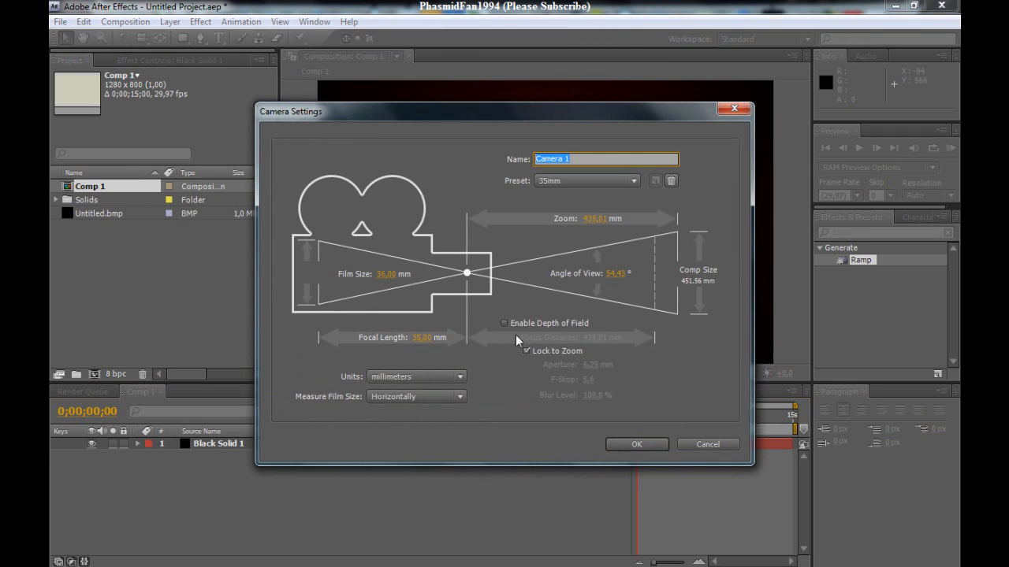
click(636, 444)
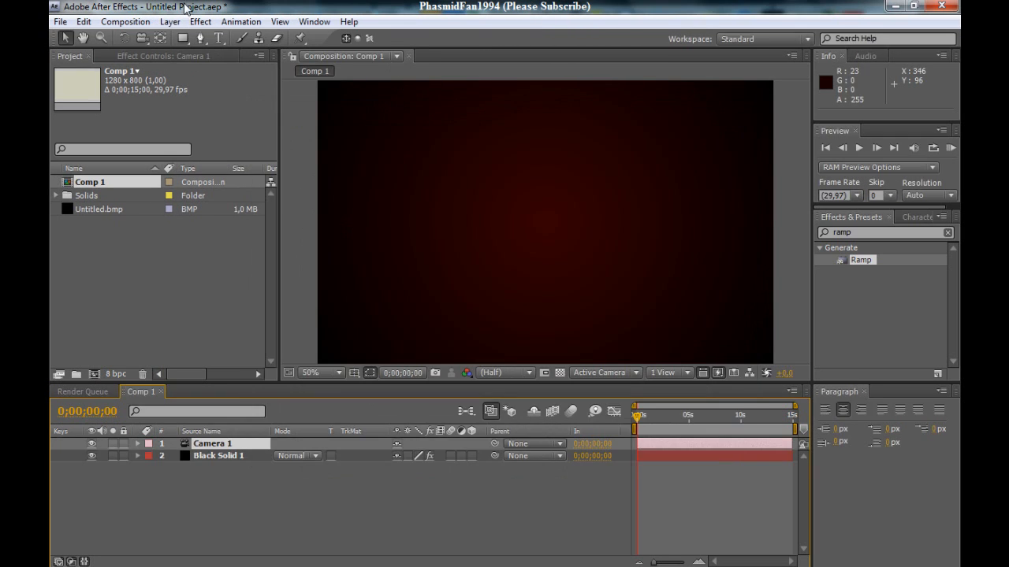
click(168, 21)
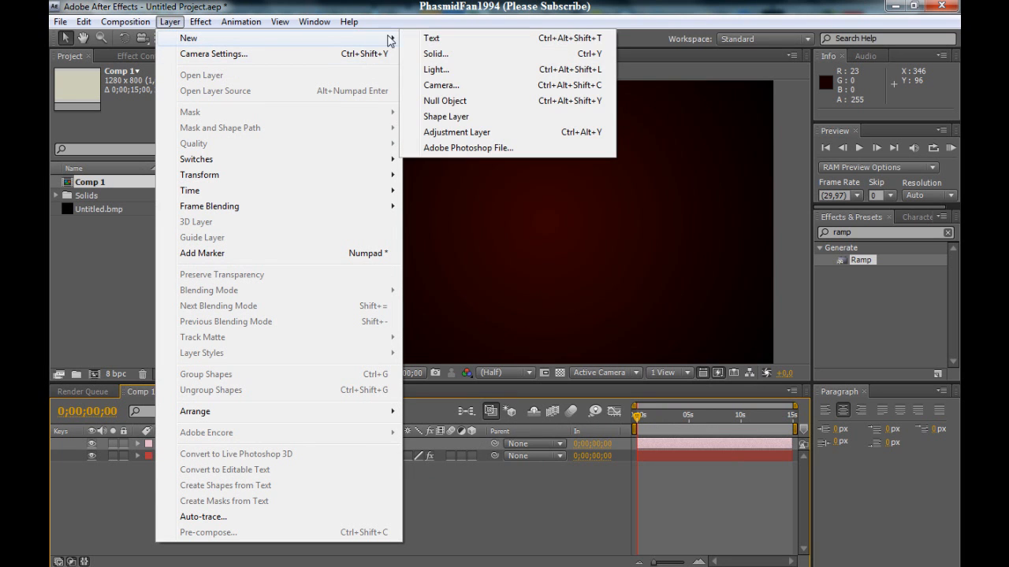
click(445, 100)
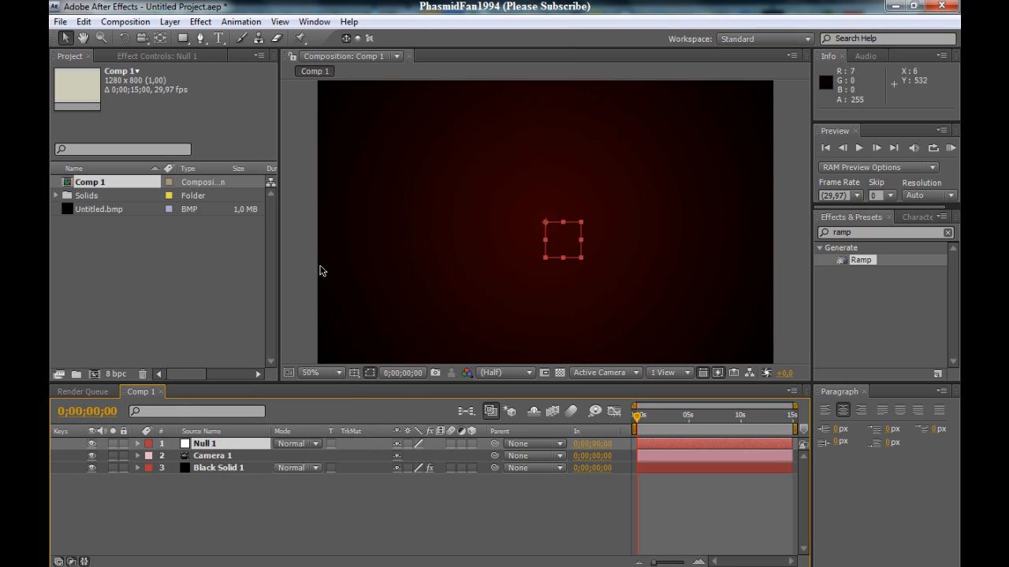
mouse_move(329, 239)
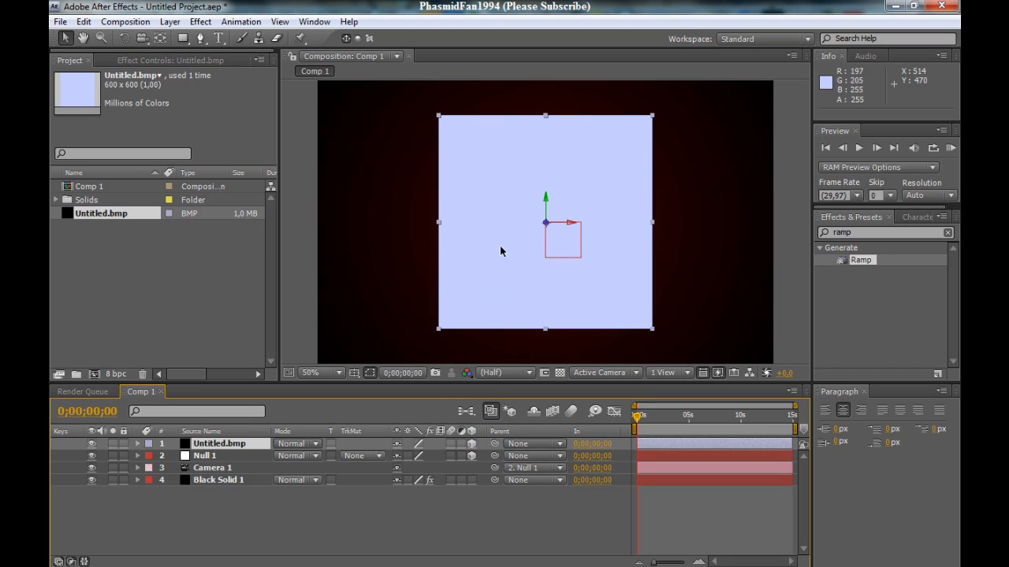
mouse_move(570, 160)
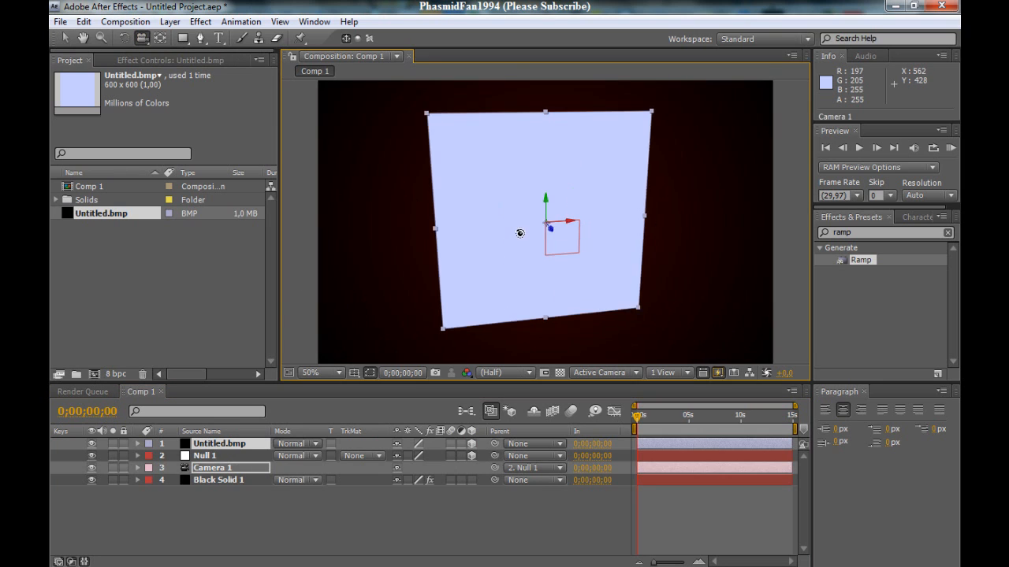
Orbit the camera around the blue square until it appears nearly edge-on
drag(519, 234, 631, 235)
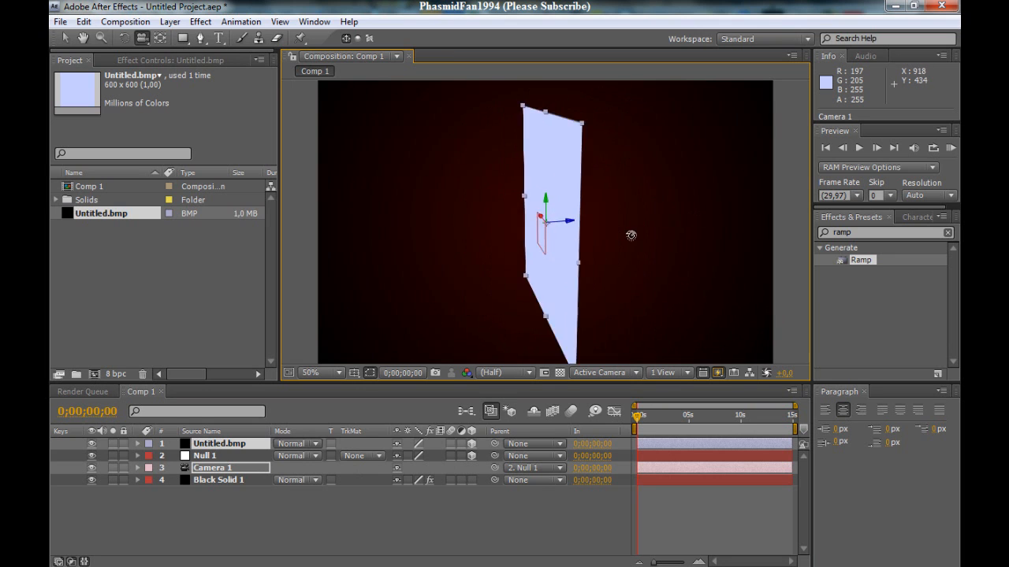
drag(630, 235, 345, 234)
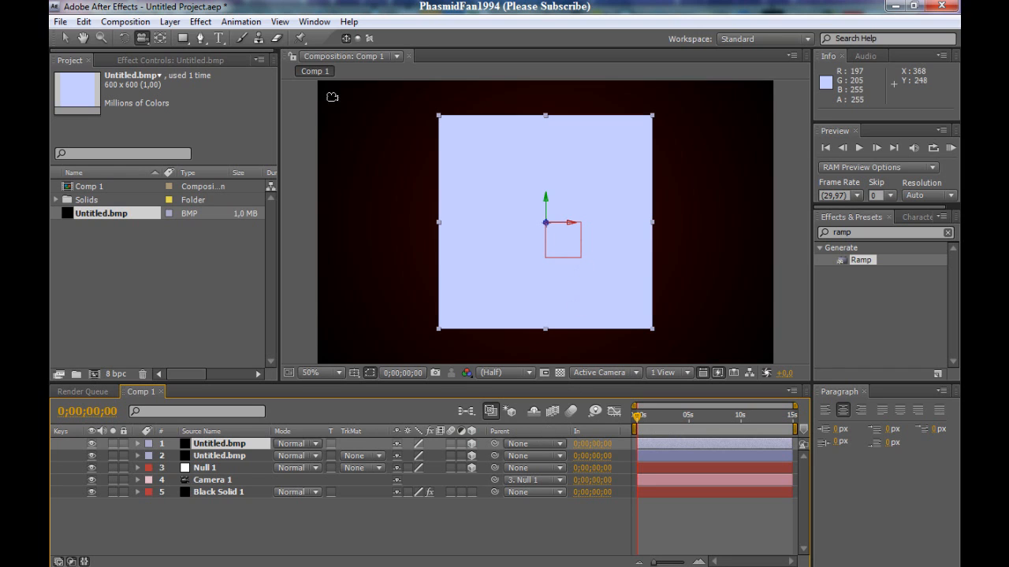
mouse_move(125, 38)
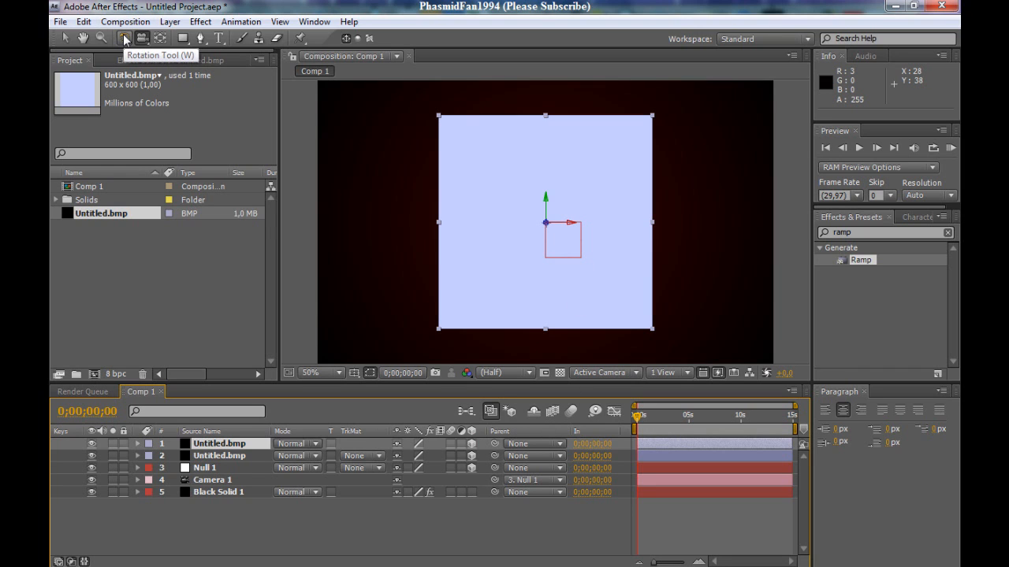
Set the top square's Orientation to 0, 90, 0 with the Rotation tool
click(141, 40)
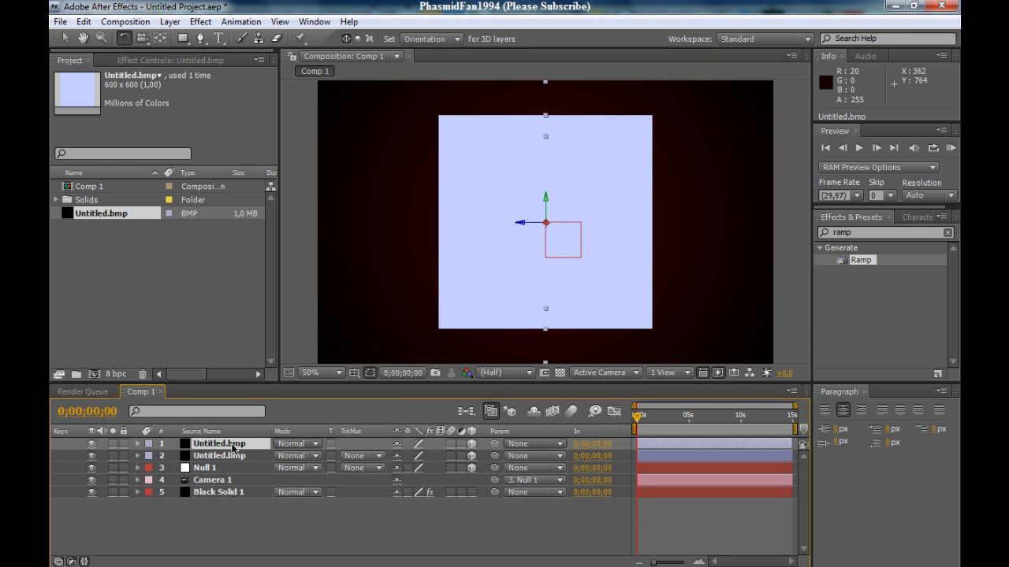
click(138, 443)
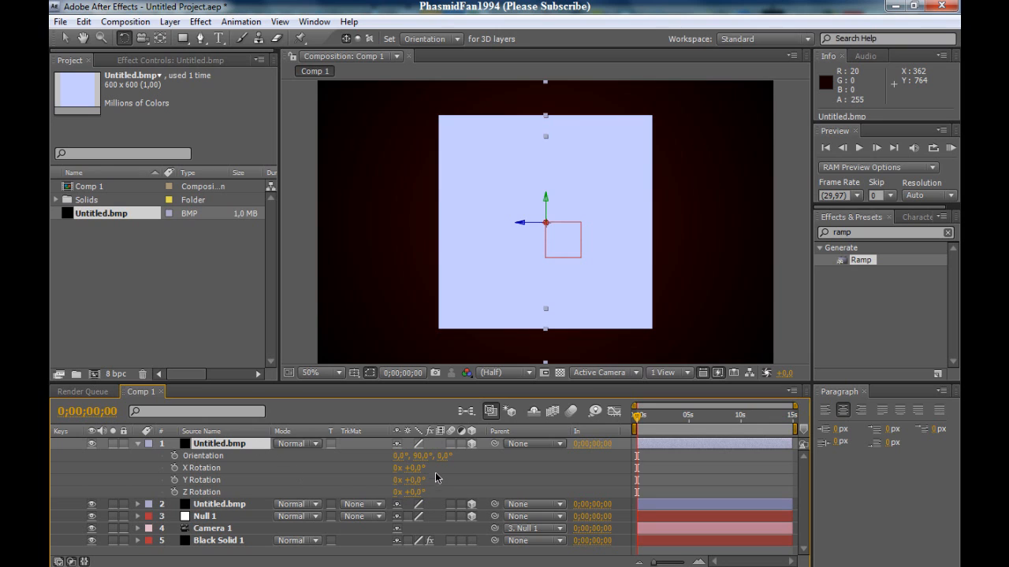
mouse_move(416, 465)
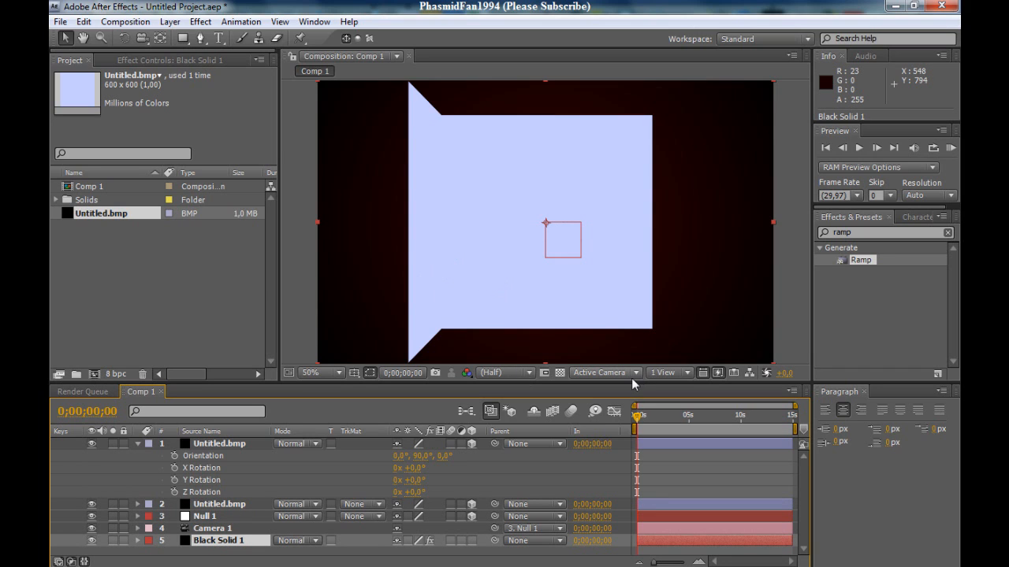
mouse_move(636, 374)
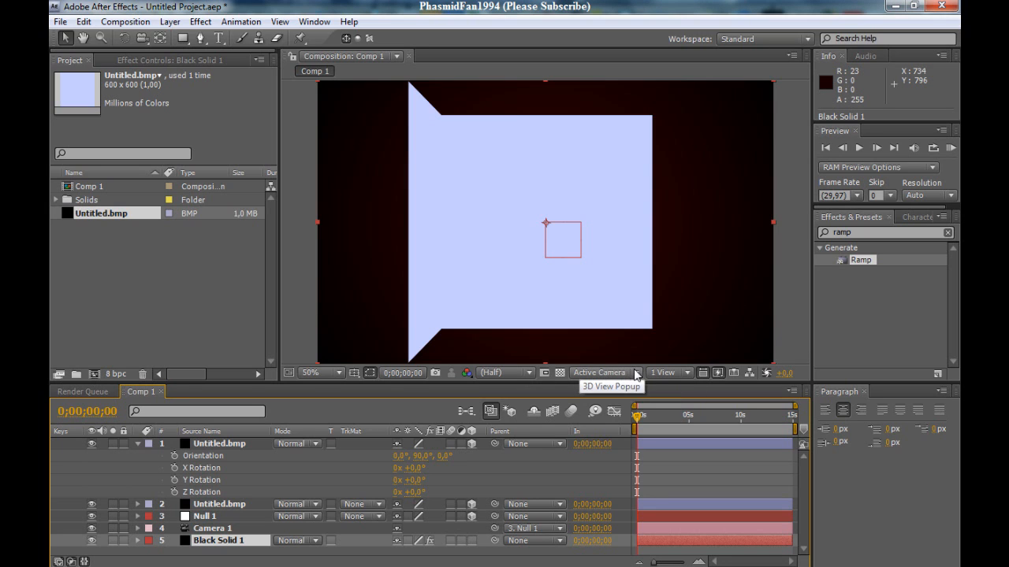
click(603, 372)
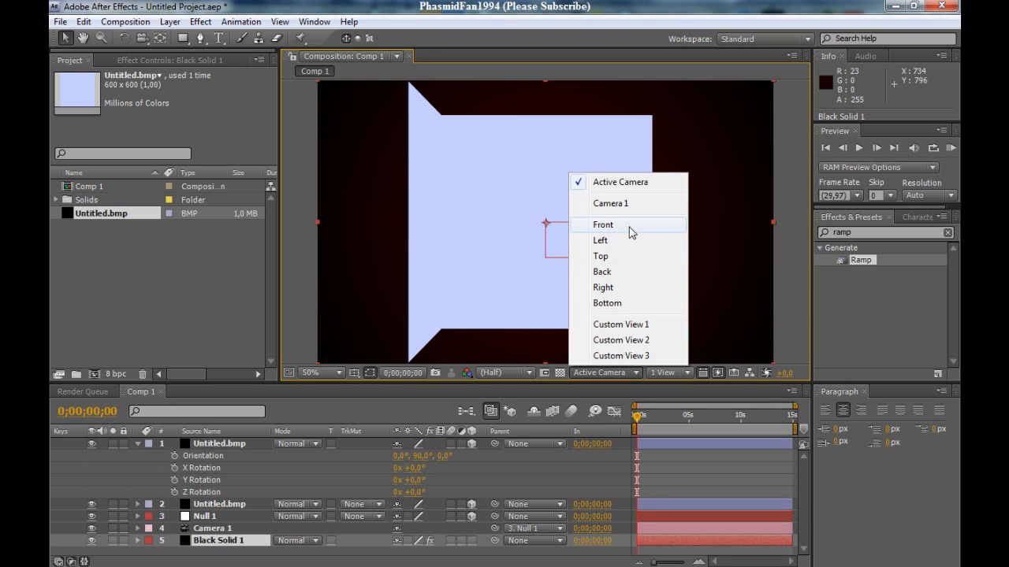
Switch the viewer to the Front view, then the Top view, and zoom in
click(602, 225)
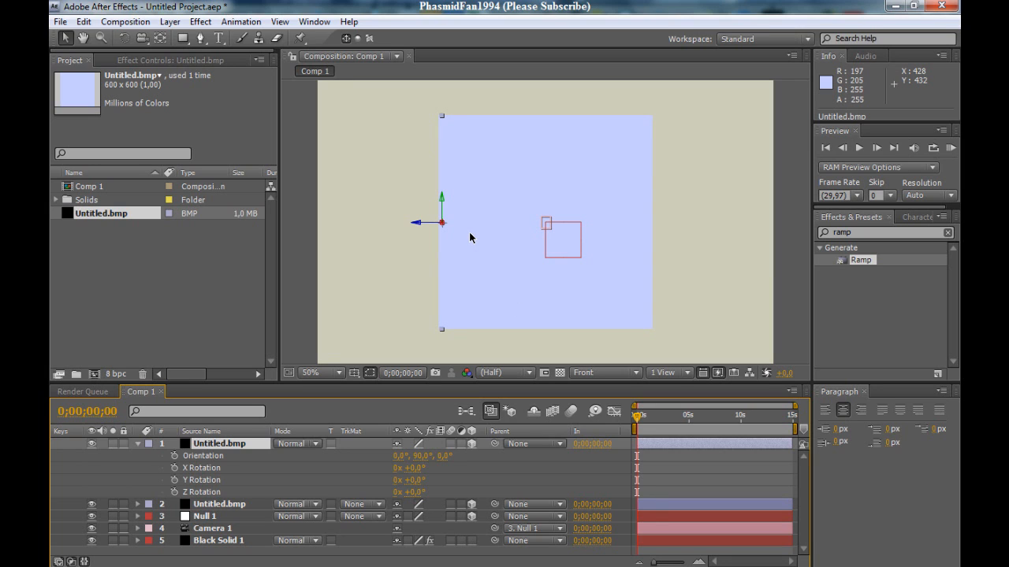
click(603, 373)
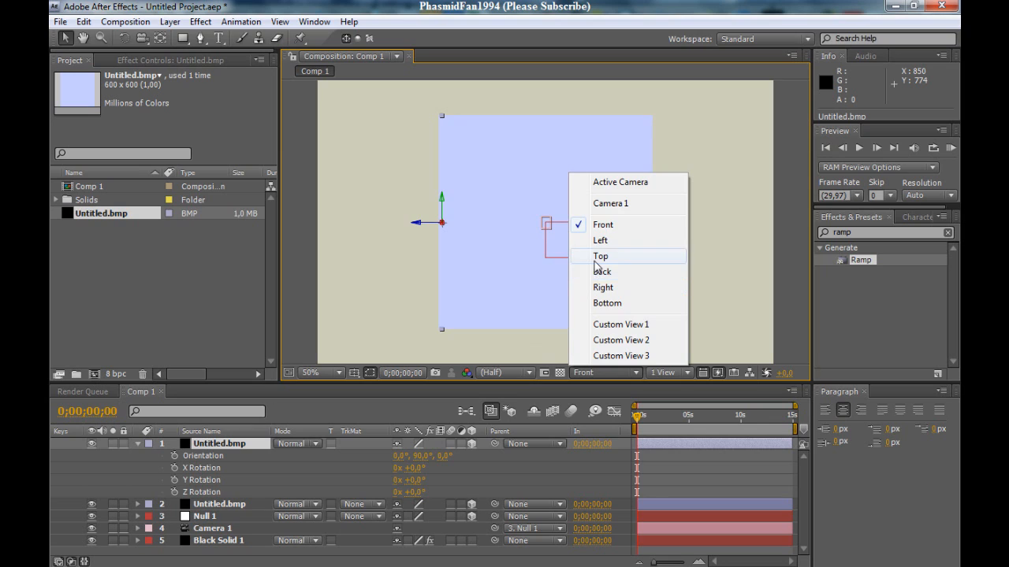
click(600, 255)
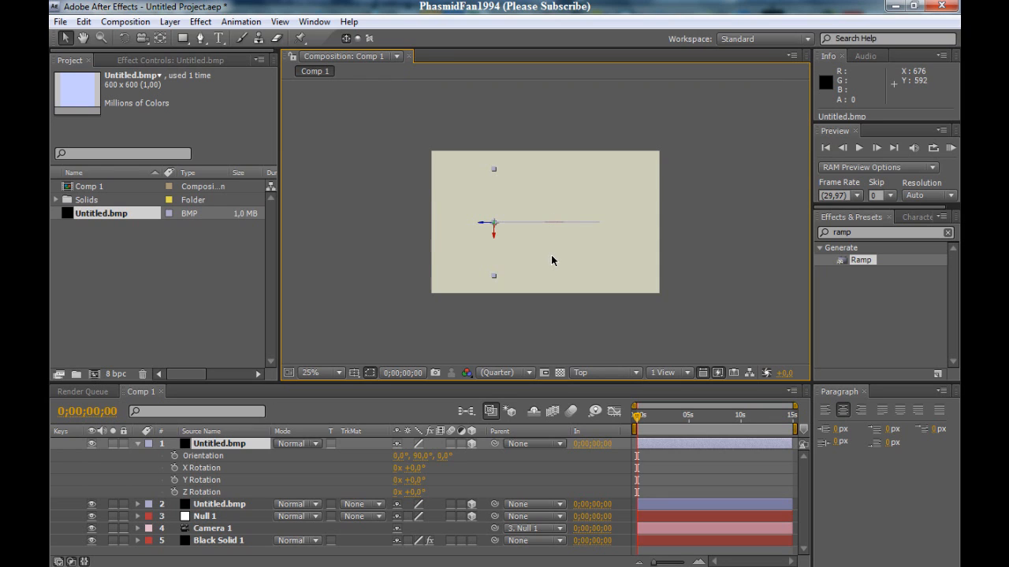
click(311, 373)
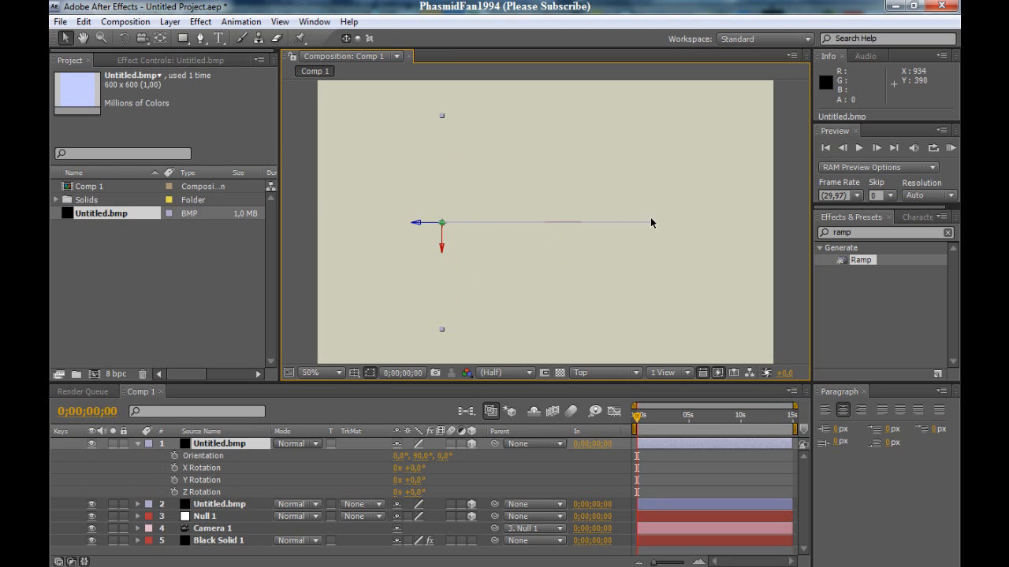
mouse_move(557, 225)
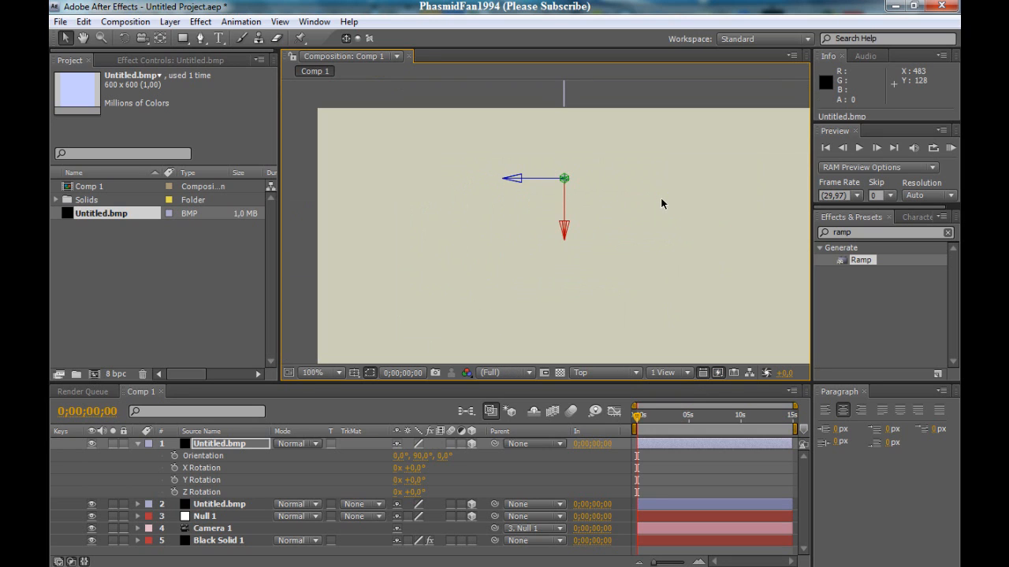
click(316, 372)
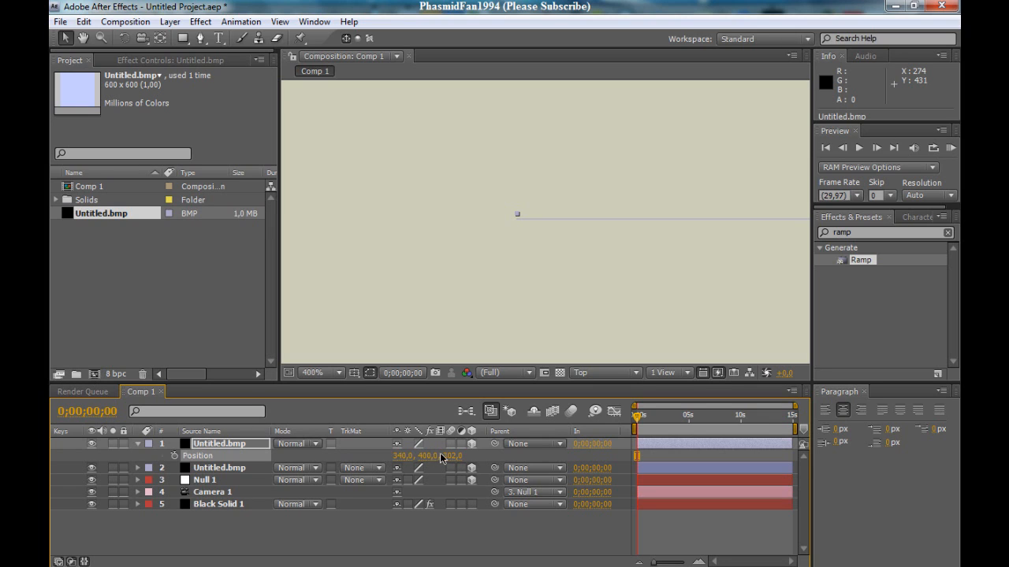
Set the turned square's Position to 340, 400, 300
click(447, 456)
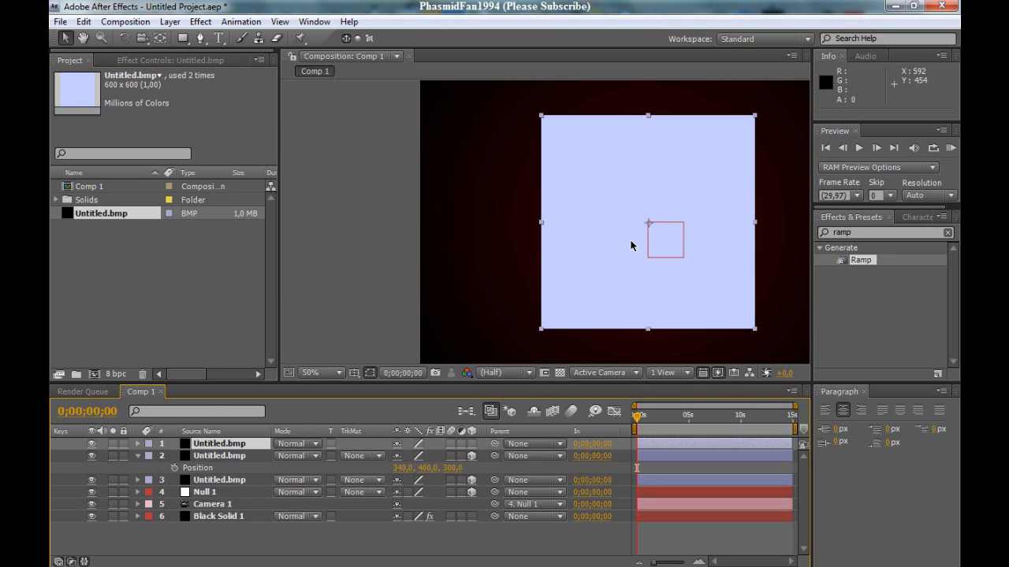
mouse_move(656, 193)
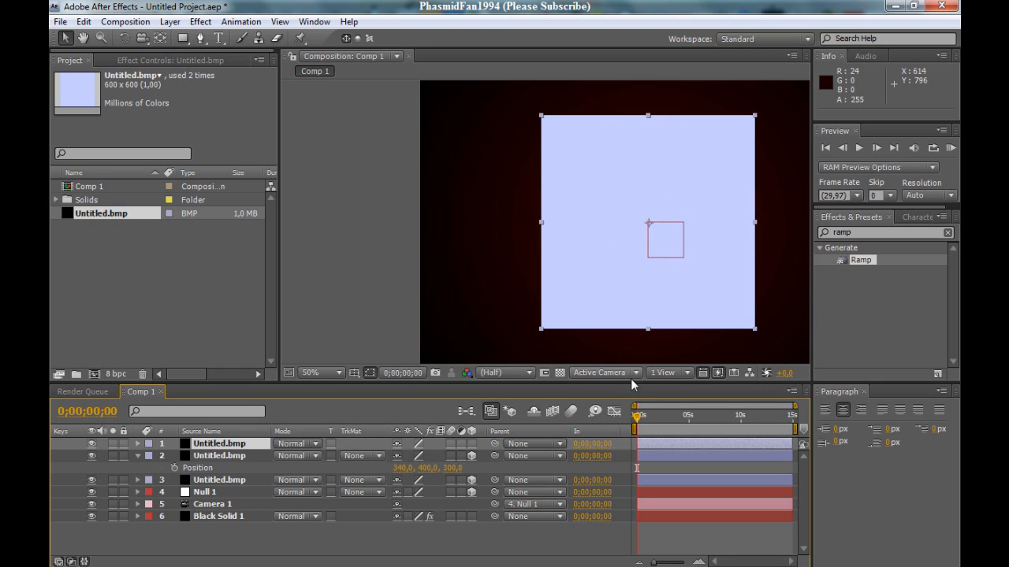
In Top view, drag the new Untitled.bmp square to position 640, 400, 600
click(603, 373)
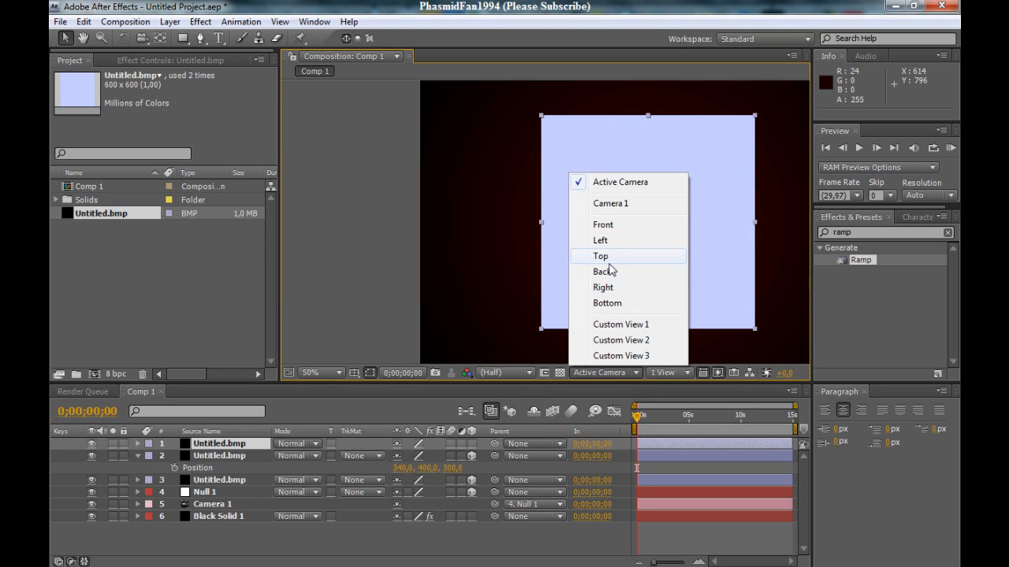
click(601, 255)
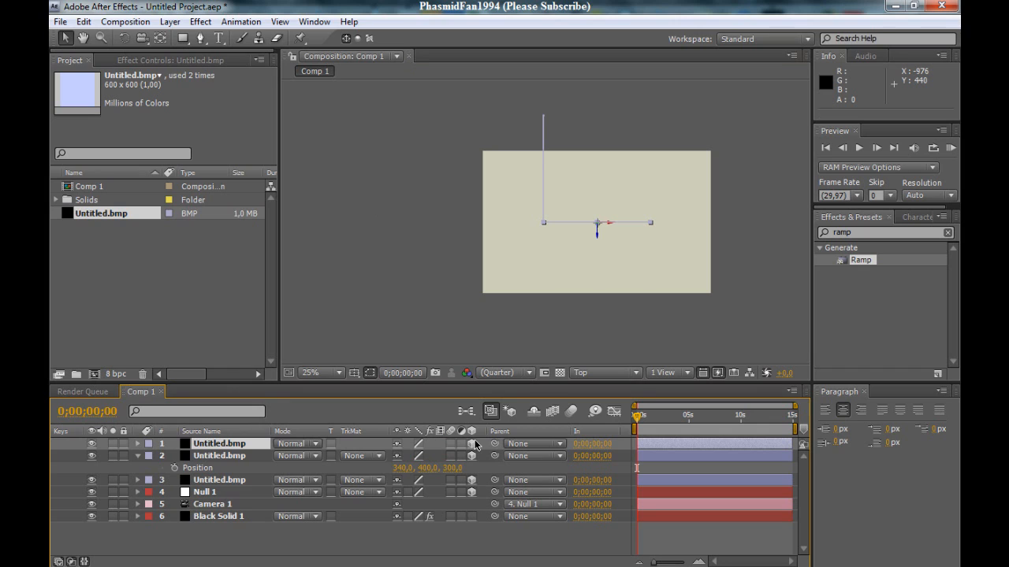
mouse_move(576, 261)
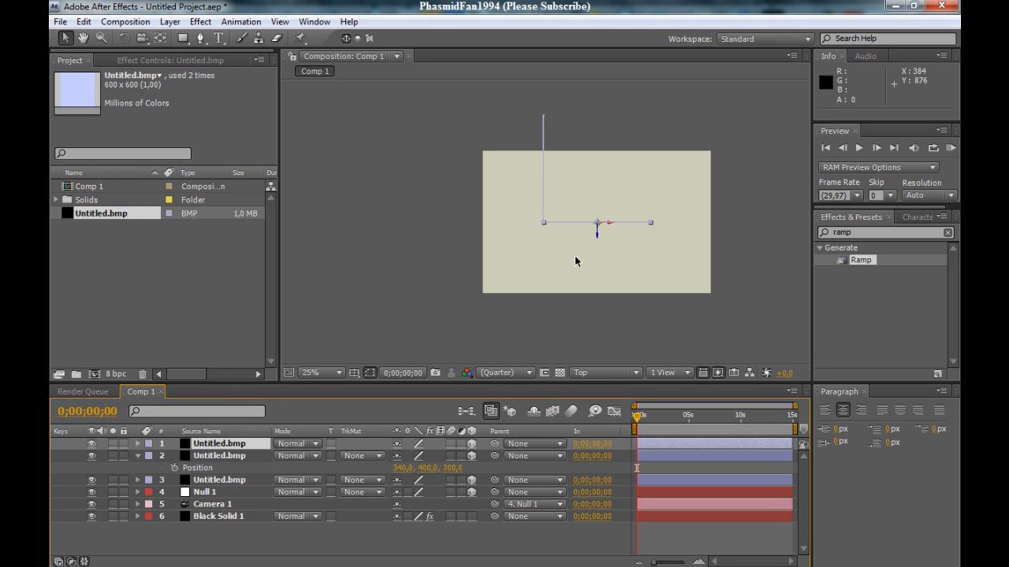
drag(596, 229, 596, 121)
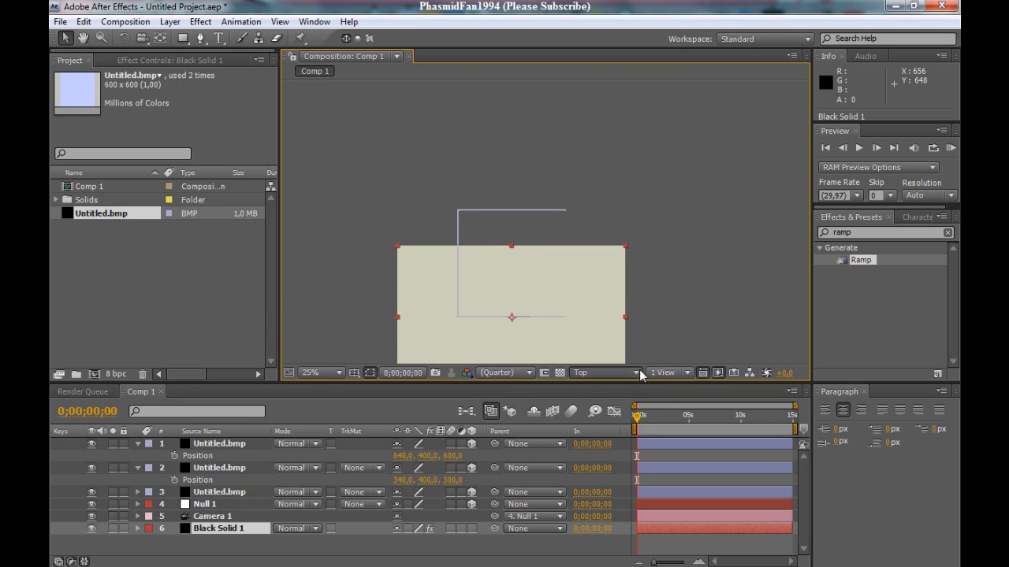
click(627, 373)
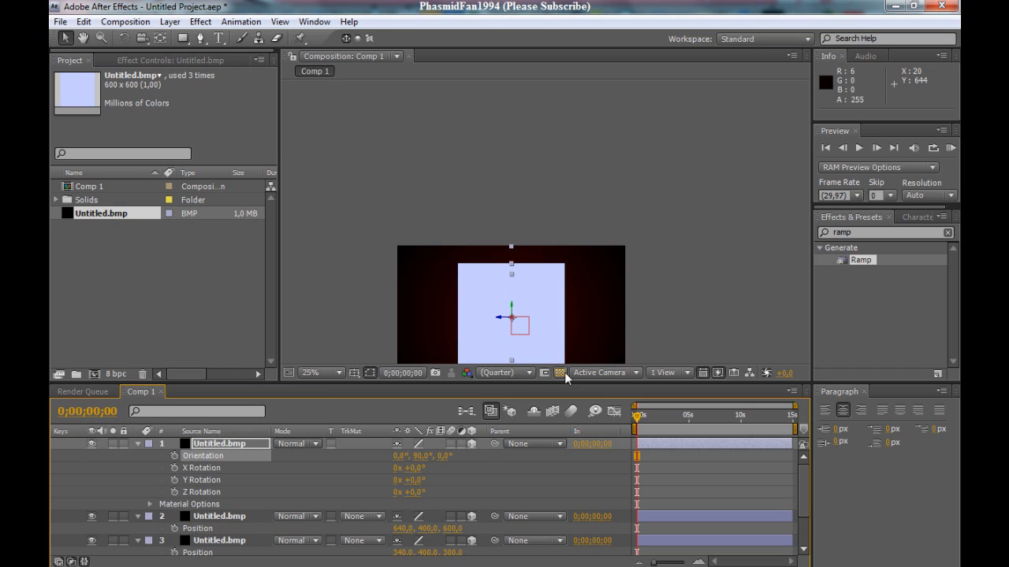
mouse_move(720, 297)
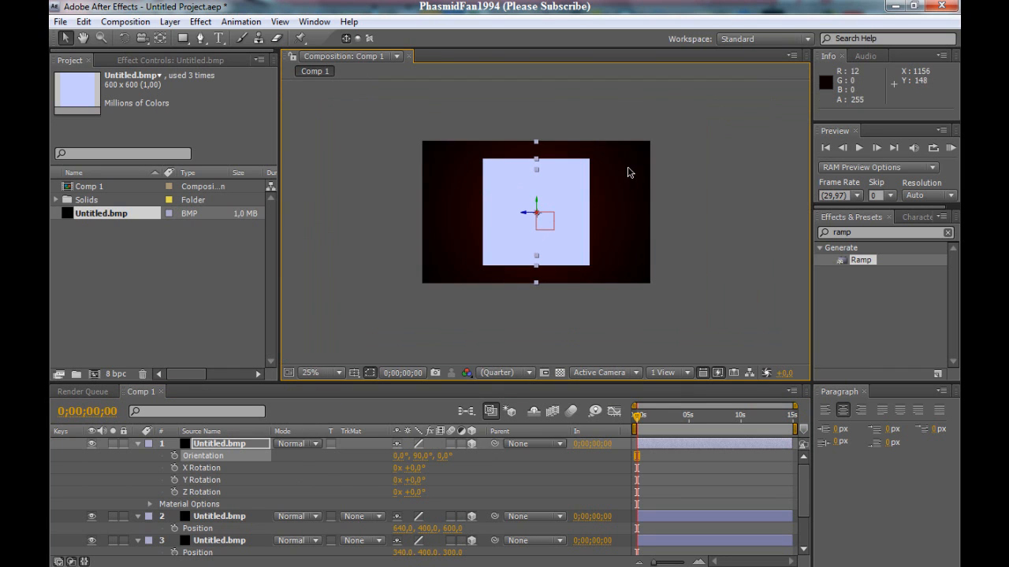
Switch to Top view and pan to frame the squares, including the one at 940, 400, 300
click(602, 372)
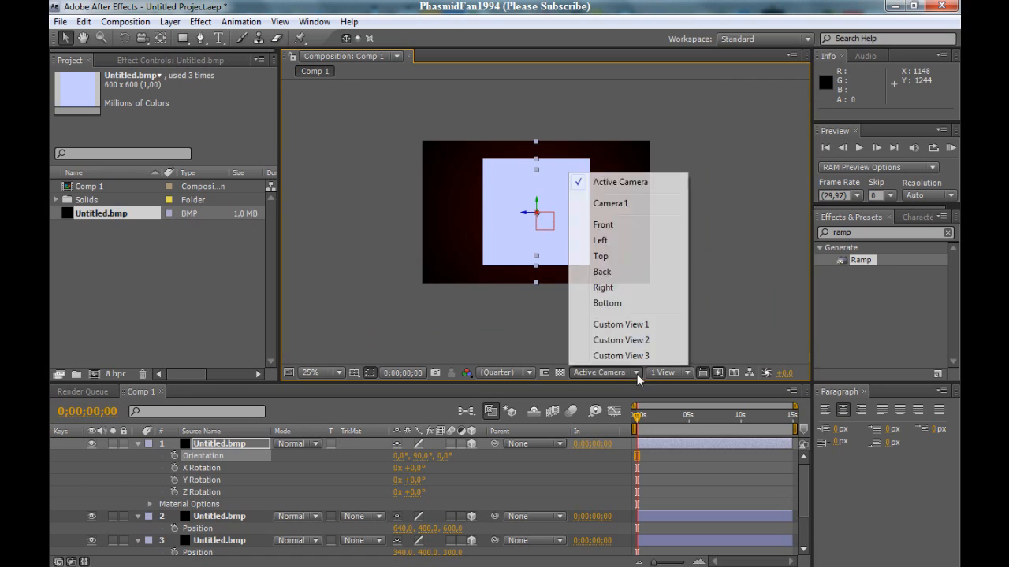
click(600, 256)
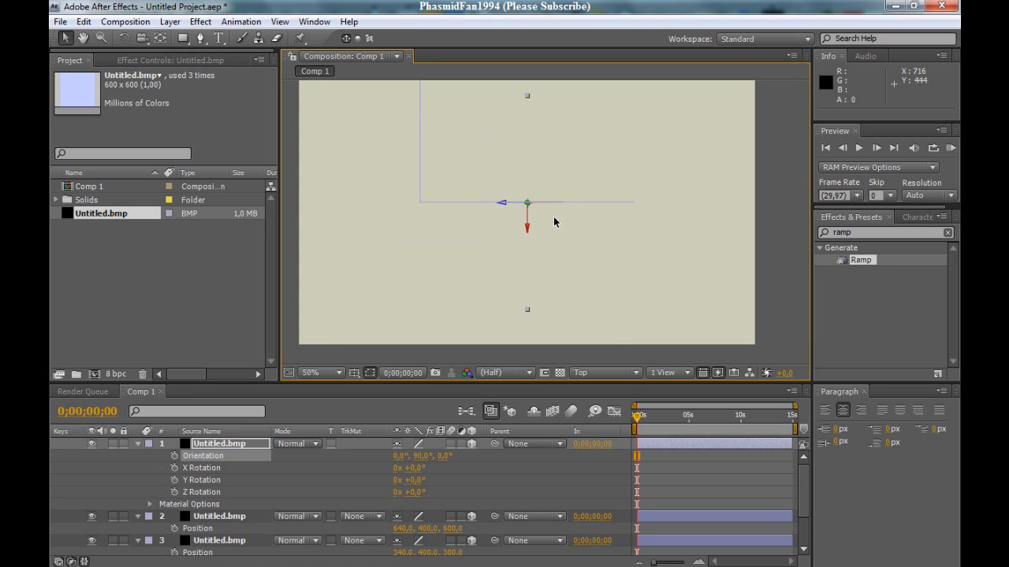
mouse_move(502, 206)
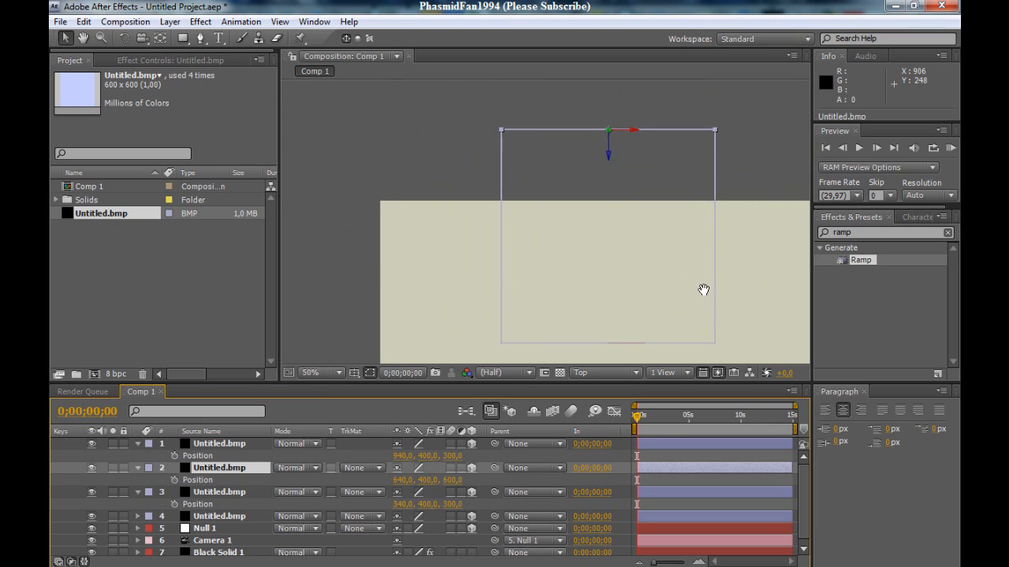
drag(704, 289, 481, 327)
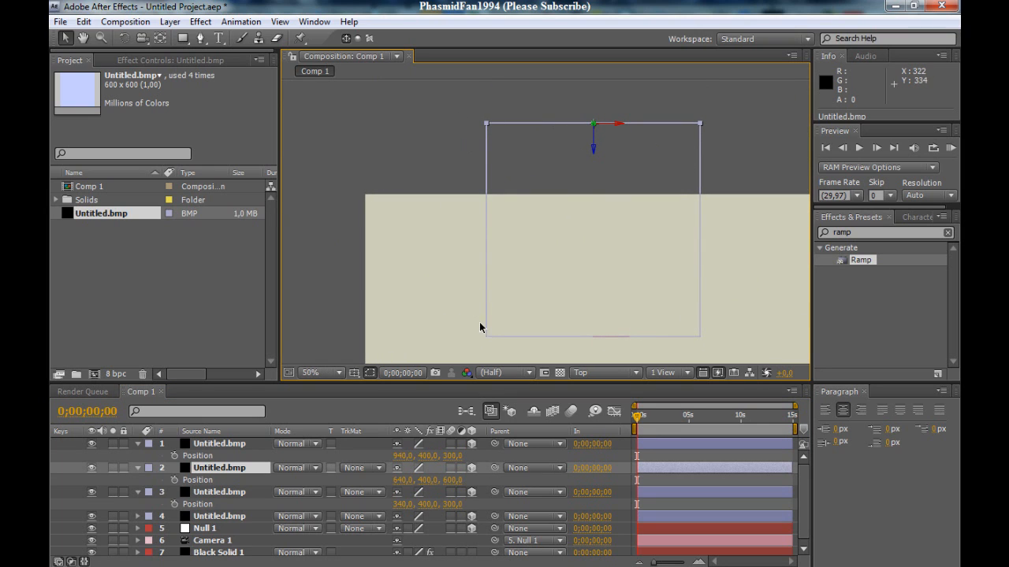
mouse_move(626, 382)
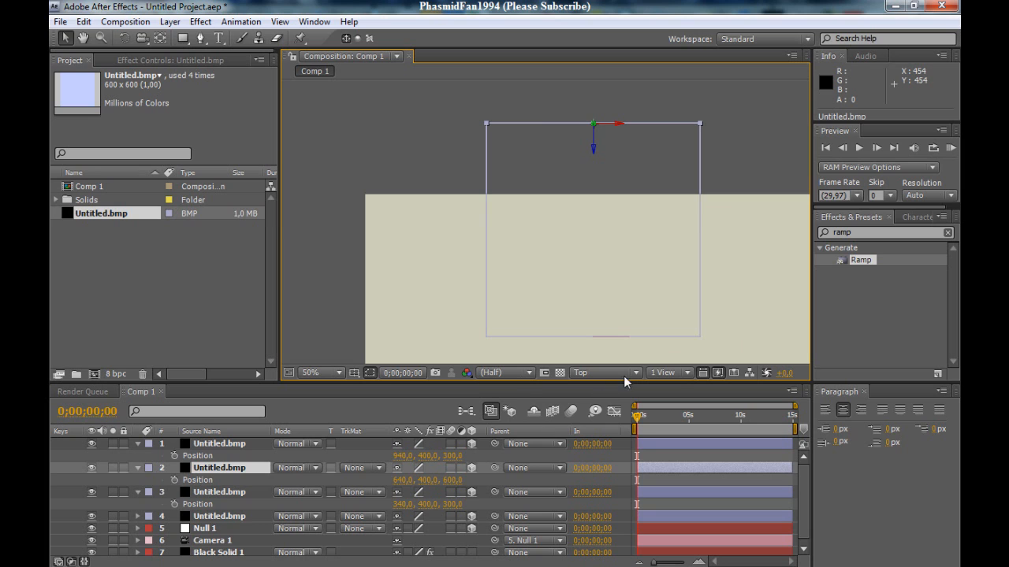
click(603, 373)
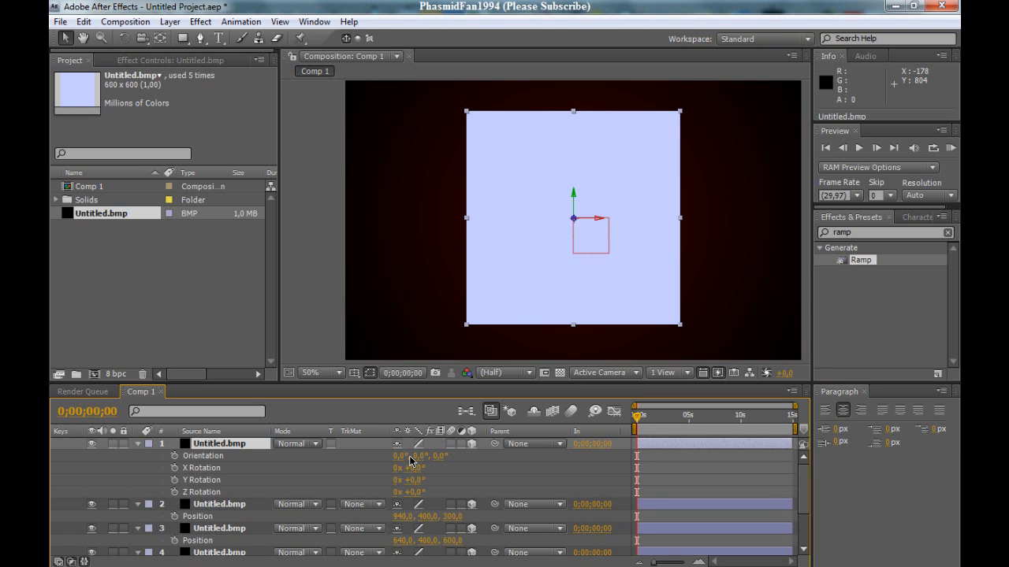
Scrub the fifth square's X Orientation to 270° so it lies flat
drag(402, 455, 413, 455)
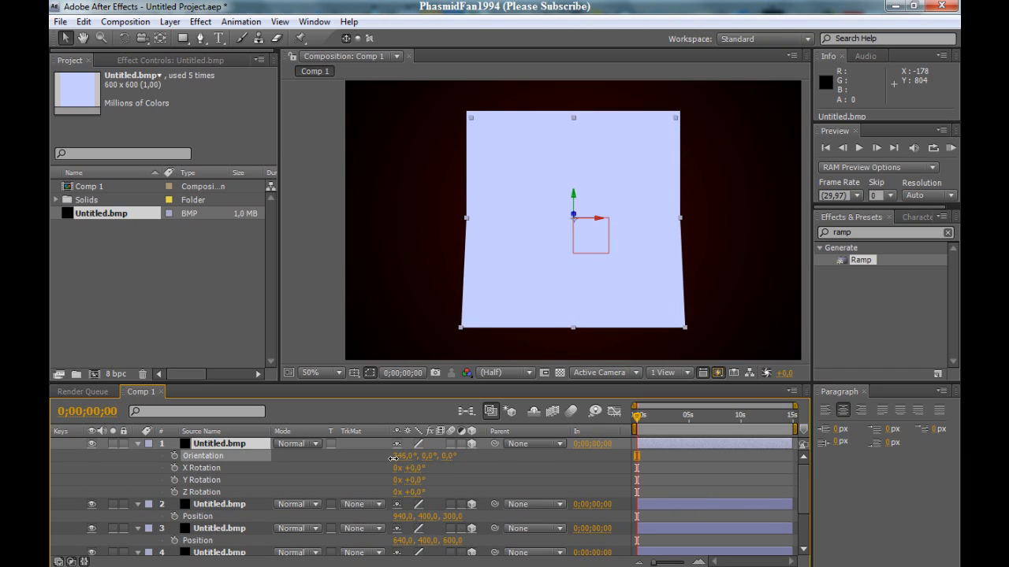
drag(410, 456, 372, 463)
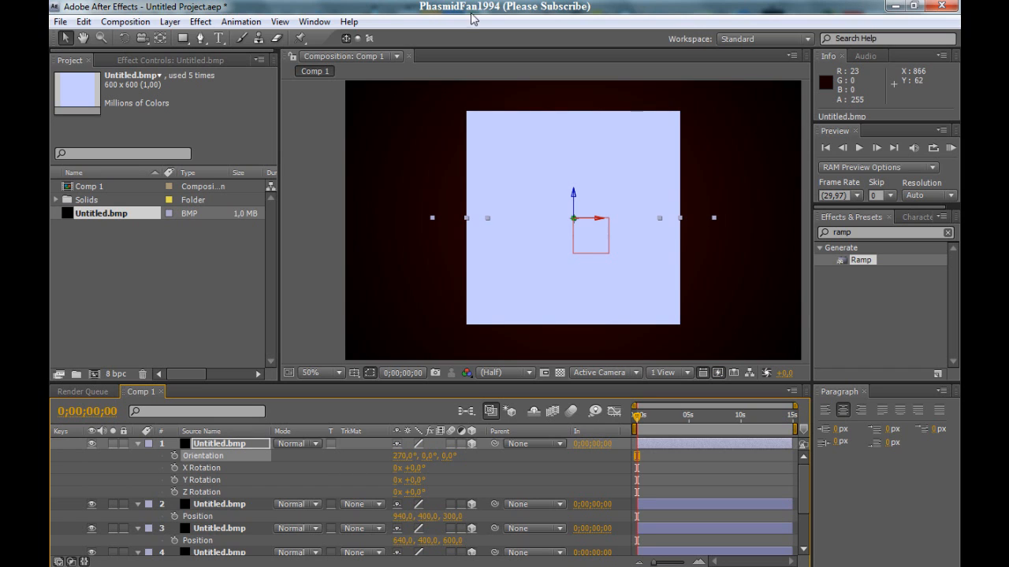
mouse_move(638, 231)
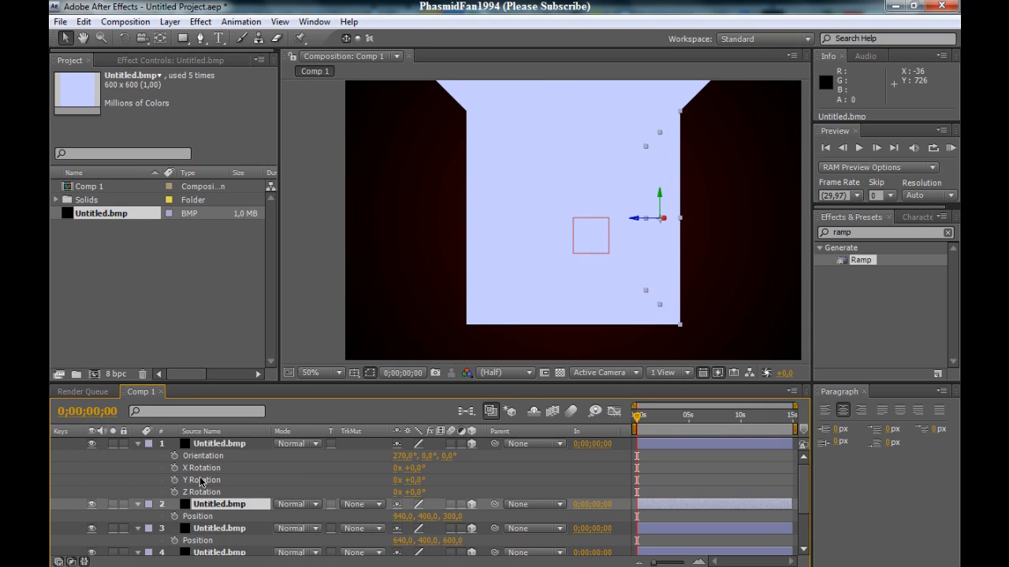
Switch the 3D view to Top to check the flattened fifth square's placement
click(603, 373)
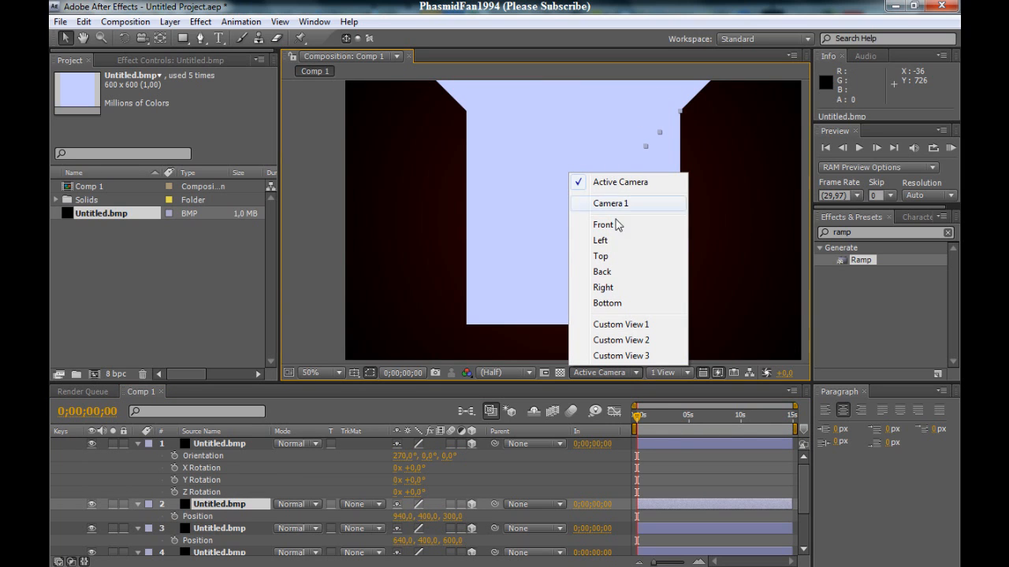
click(600, 256)
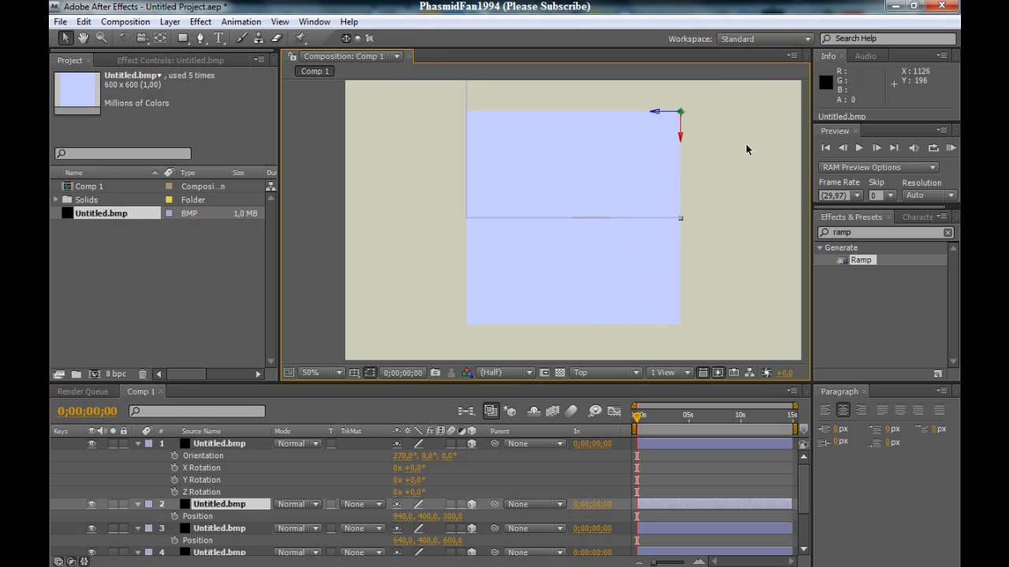
mouse_move(610, 134)
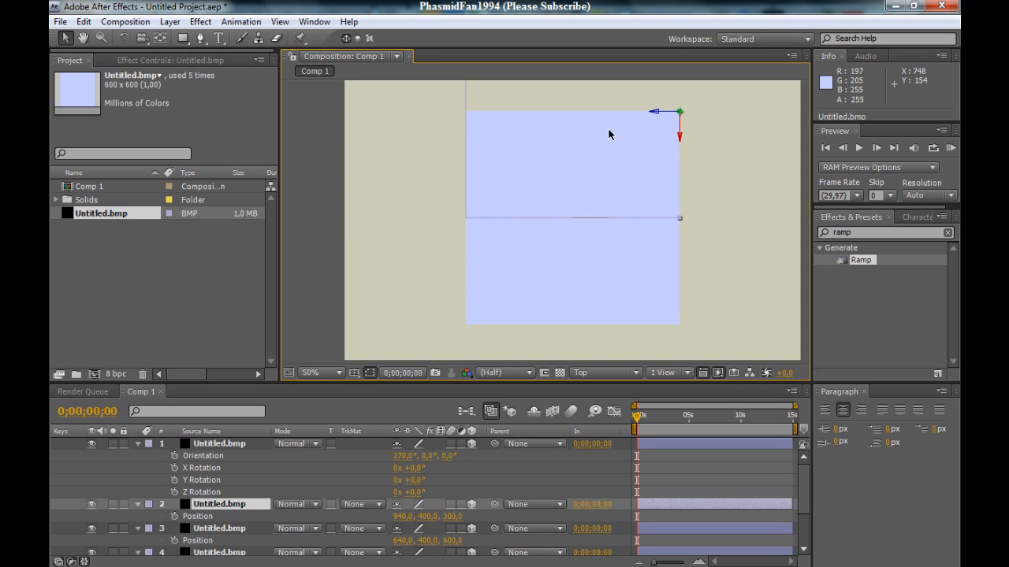
mouse_move(738, 176)
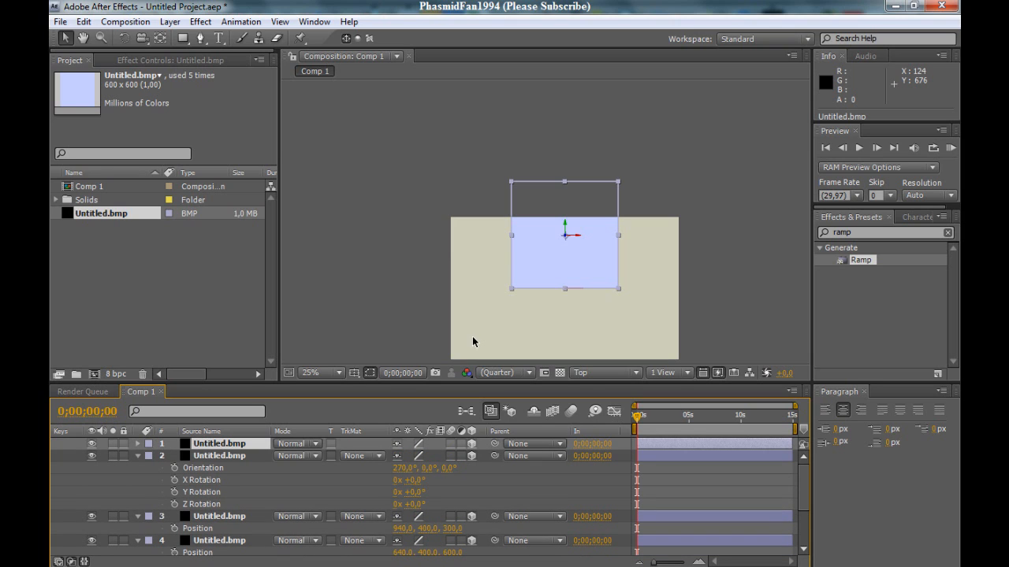
Cycle the 3D view from Active Camera to Bottom and back to Active Camera
click(601, 373)
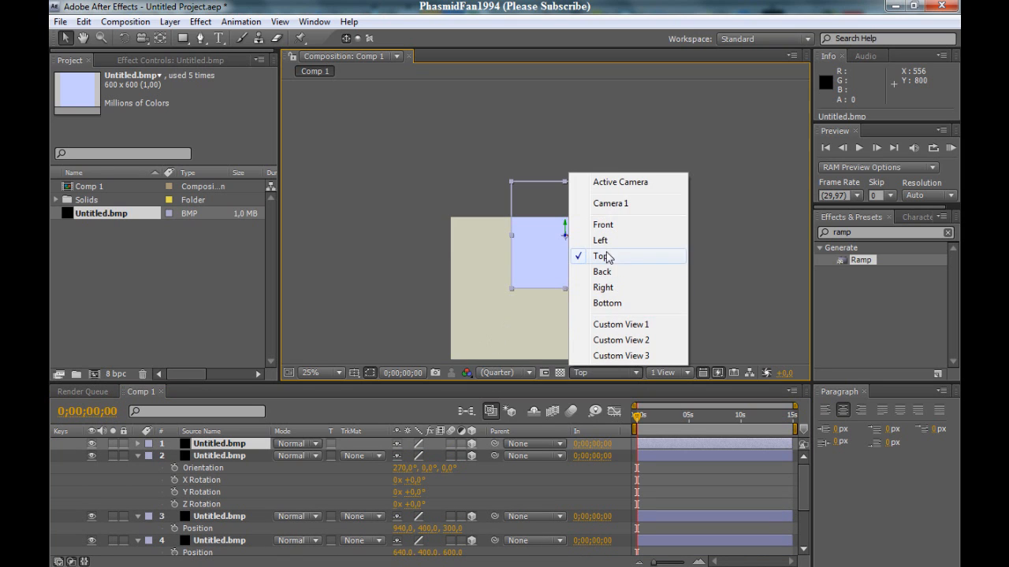
click(620, 182)
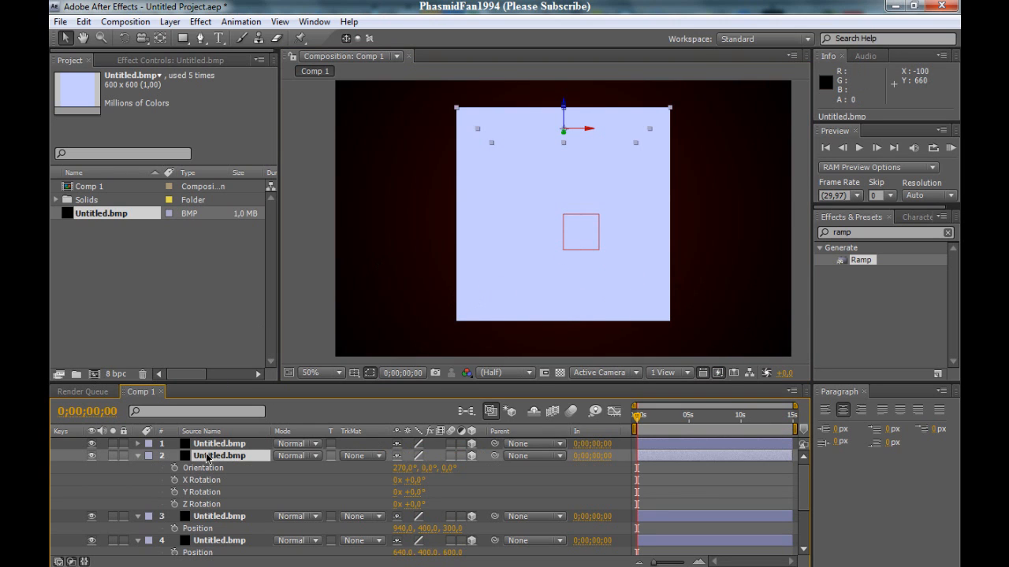
click(604, 373)
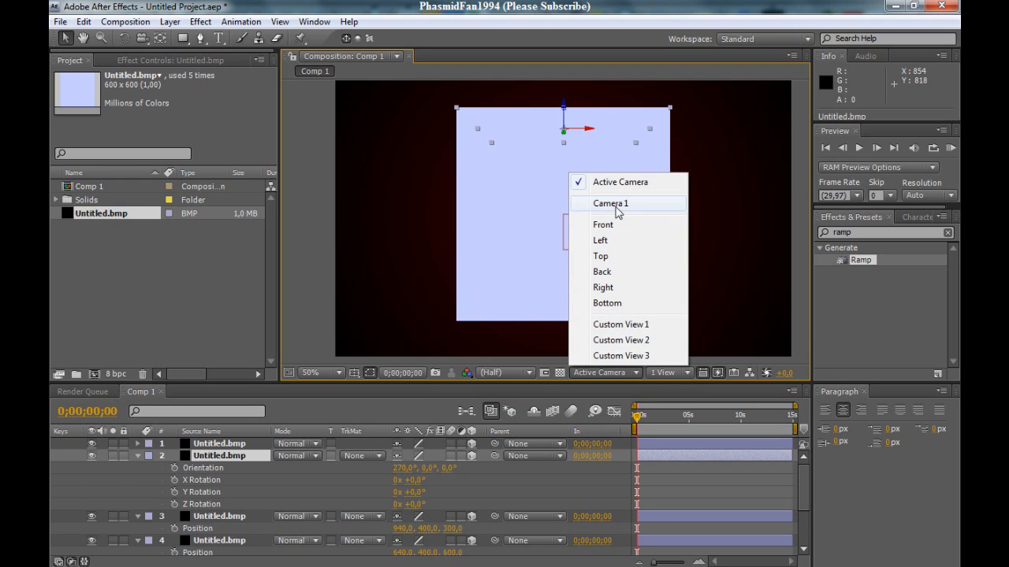
click(603, 303)
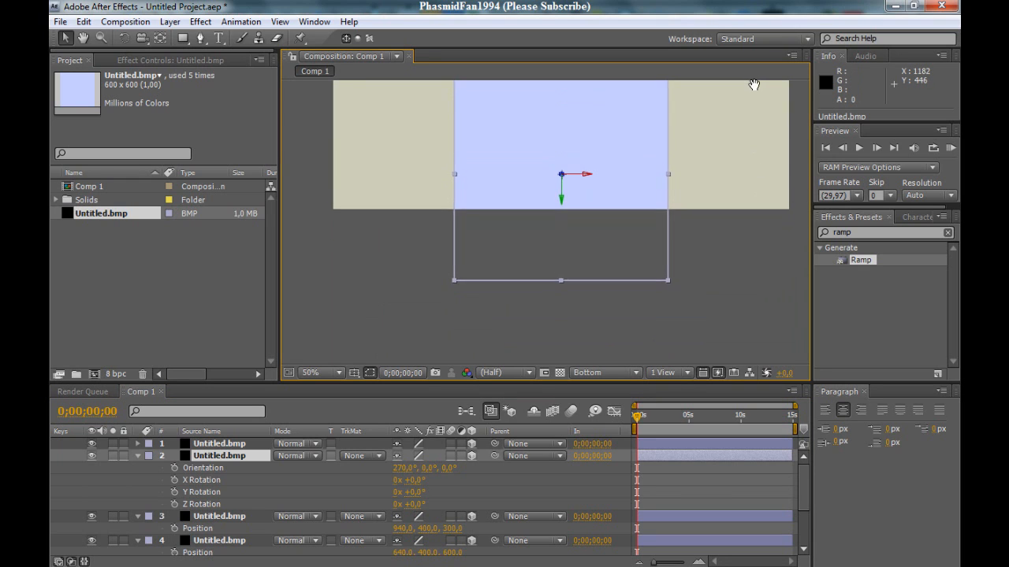
click(603, 372)
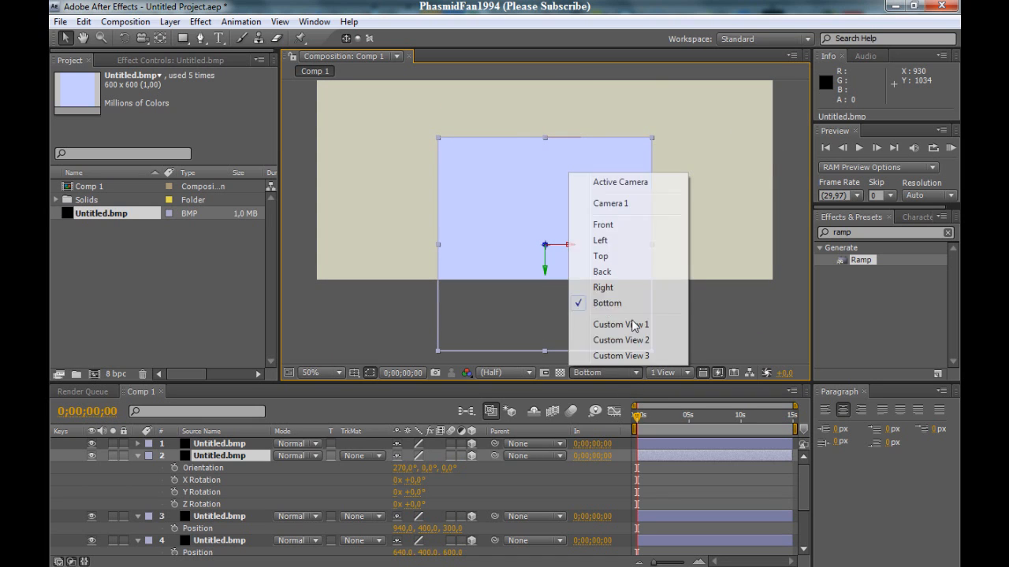
click(620, 182)
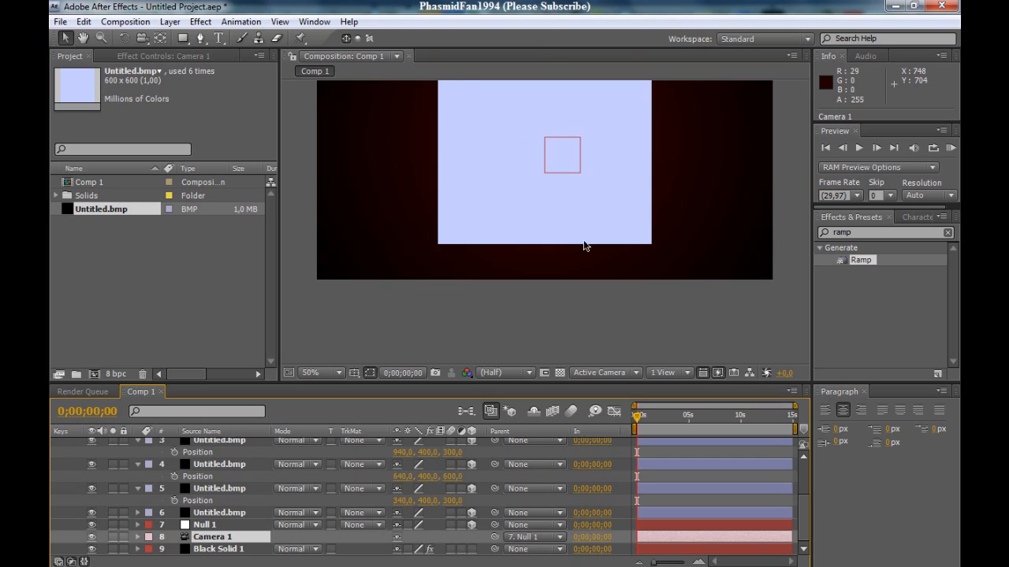
Zoom out the composition and orbit Camera 1 to see the cube at an angle
click(310, 373)
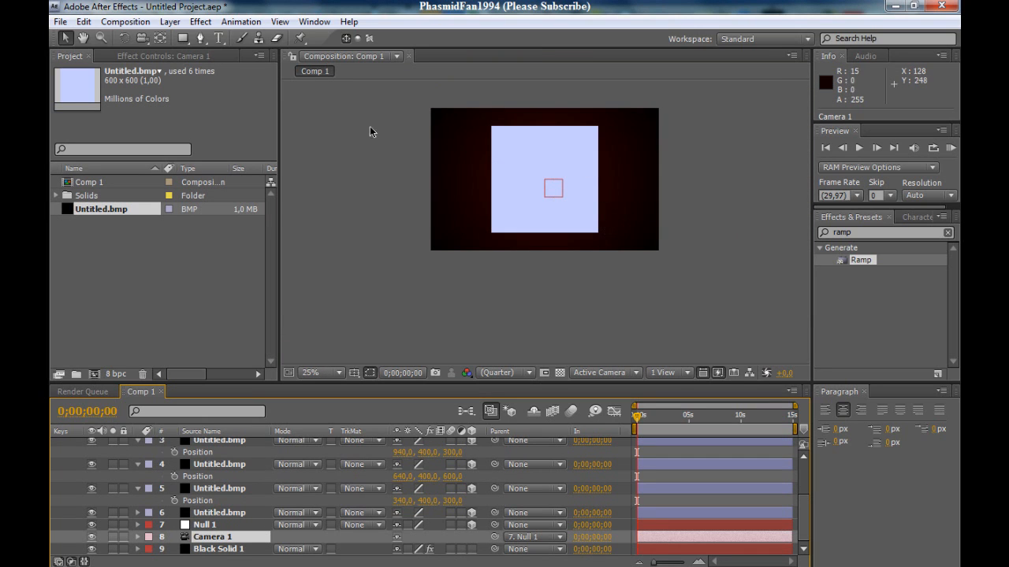
mouse_move(142, 40)
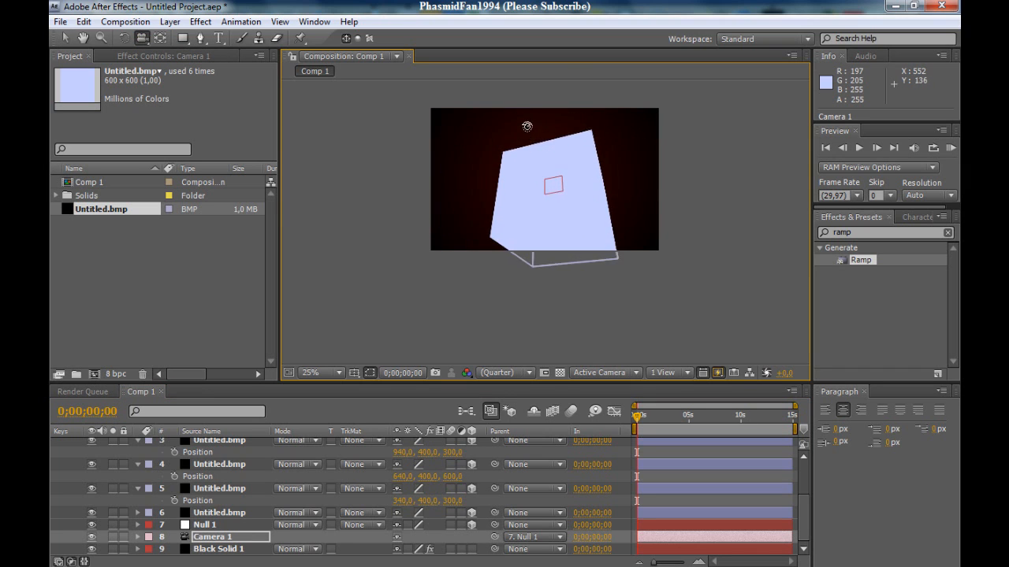
drag(527, 126, 406, 161)
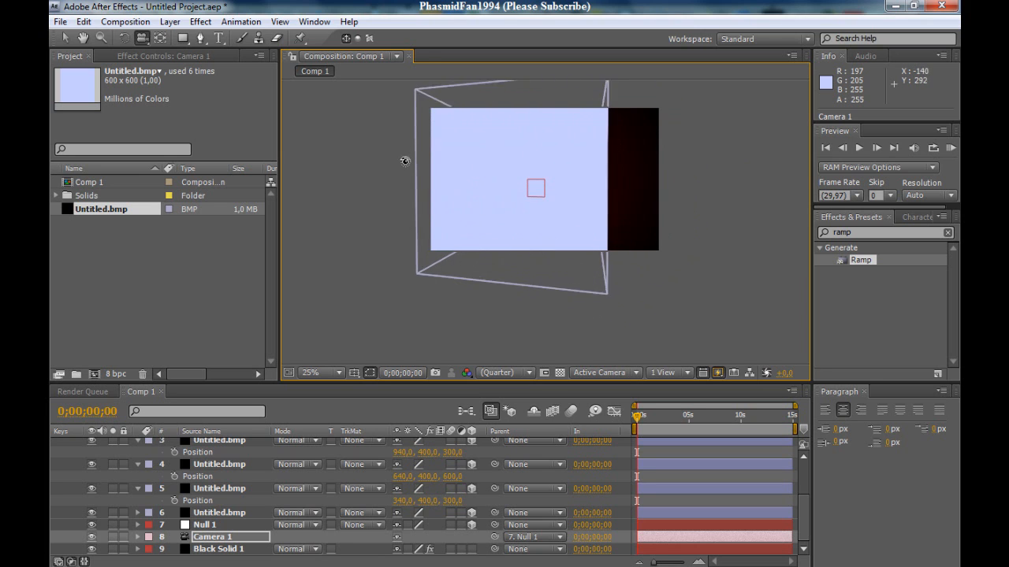